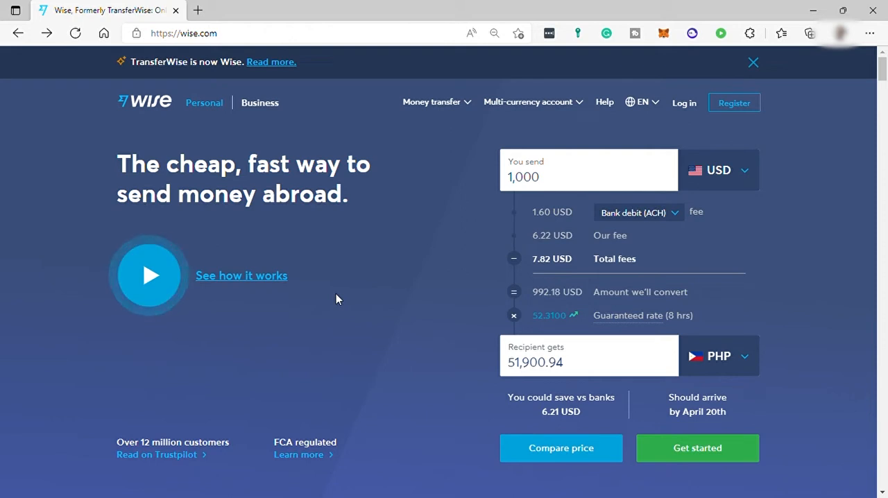
Browse the Wise website, including the business accounts page
{"action": "left_click", "coordinate": [184, 33]}
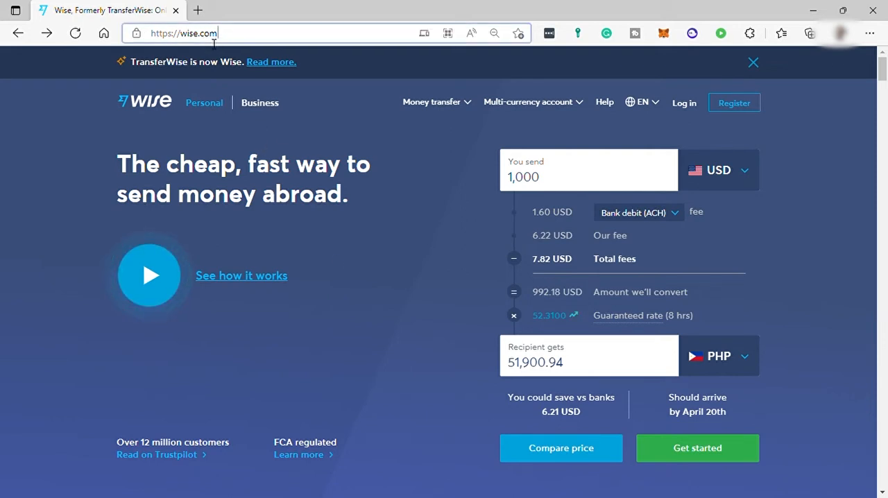
{"action": "left_click", "coordinate": [431, 102]}
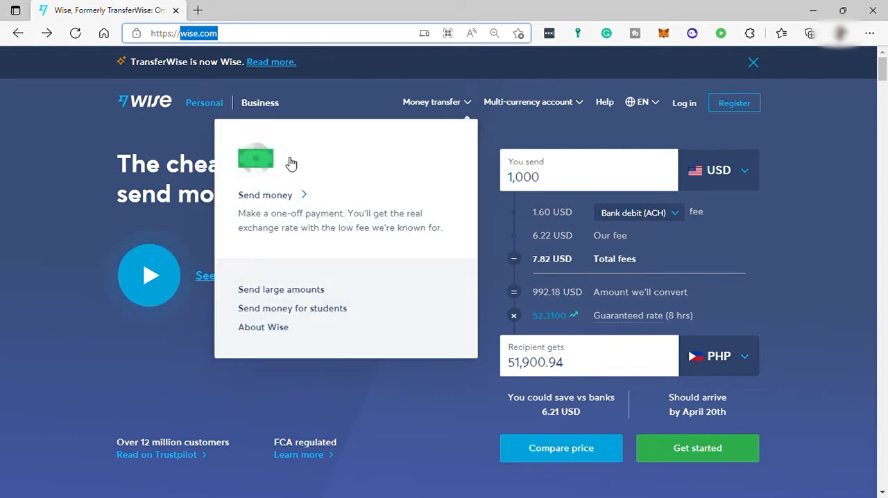
{"action": "mouse_move", "coordinate": [473, 131]}
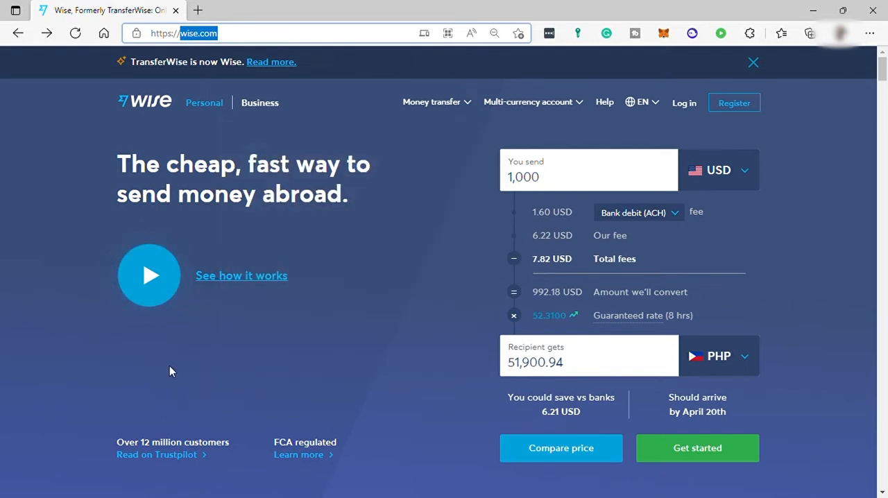
{"action": "mouse_move", "coordinate": [452, 333]}
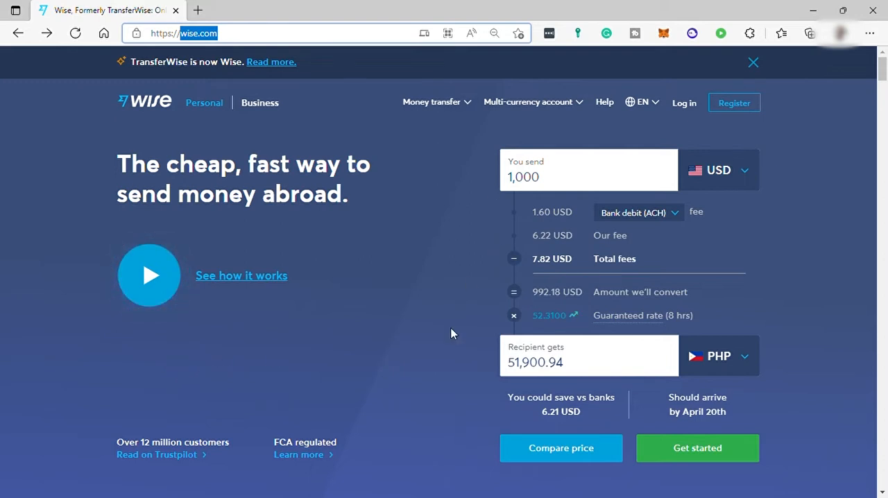
{"action": "mouse_move", "coordinate": [99, 164]}
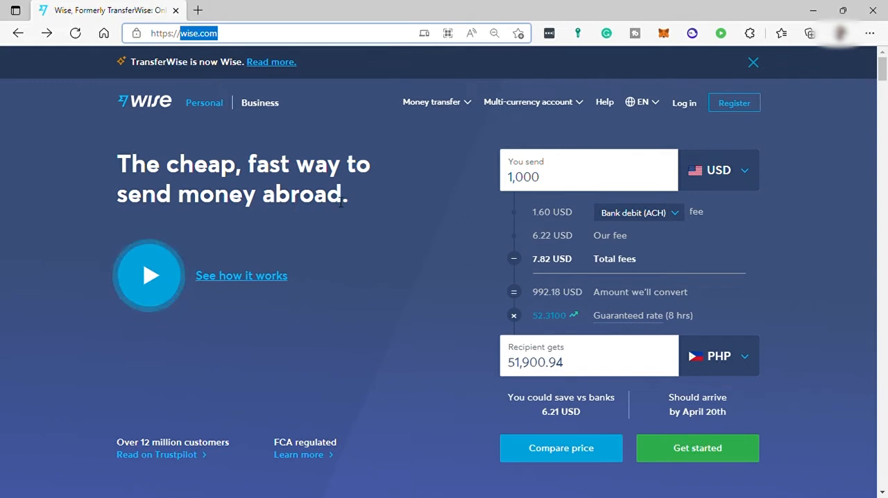
{"action": "mouse_move", "coordinate": [419, 194]}
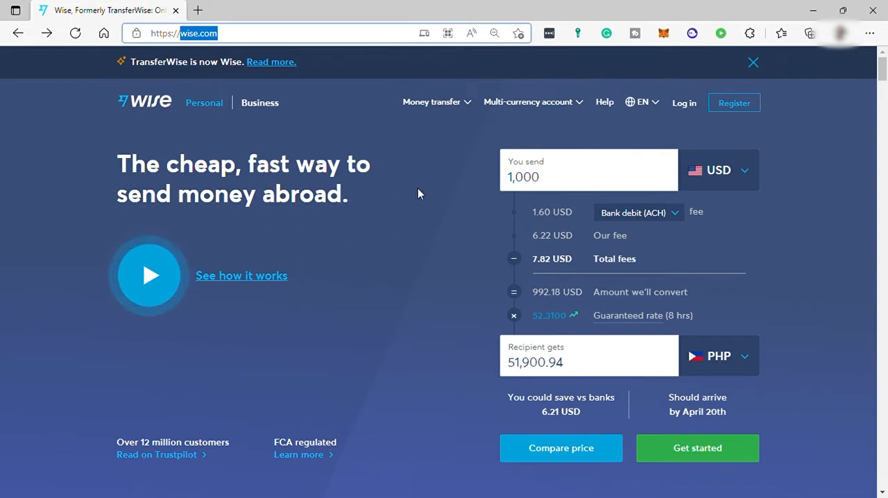
{"action": "mouse_move", "coordinate": [426, 336]}
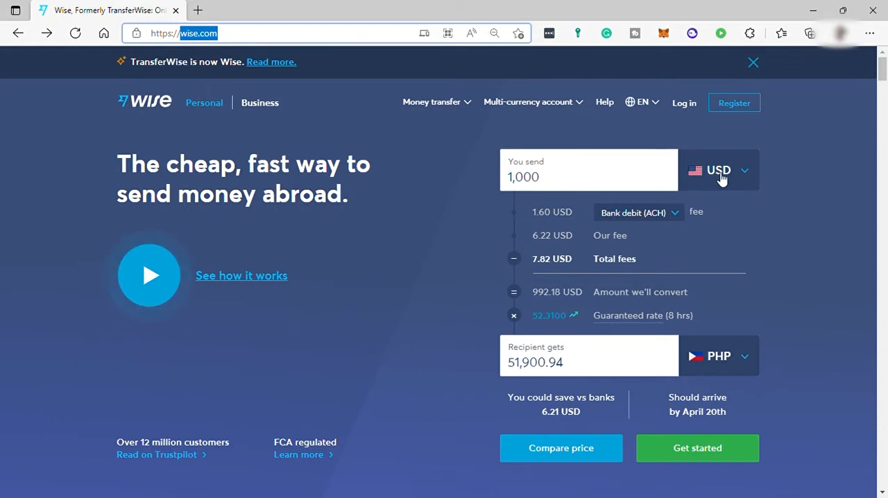
{"action": "left_click", "coordinate": [719, 171]}
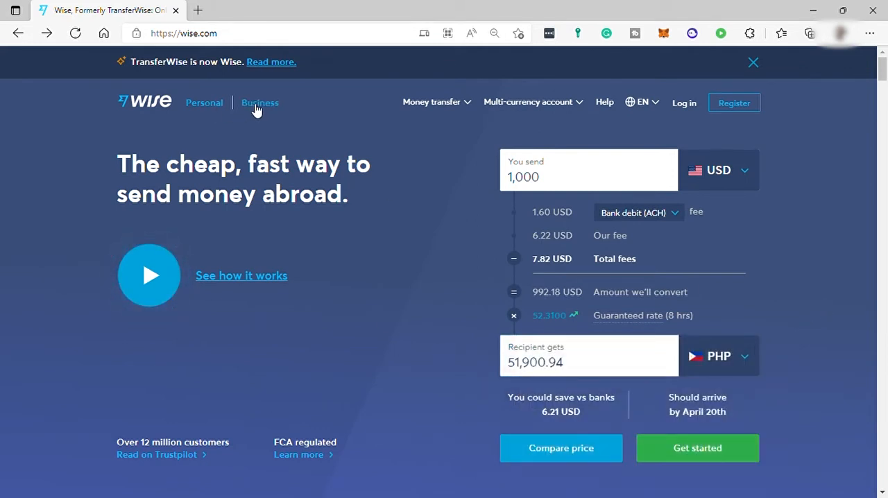
{"action": "left_click", "coordinate": [260, 102]}
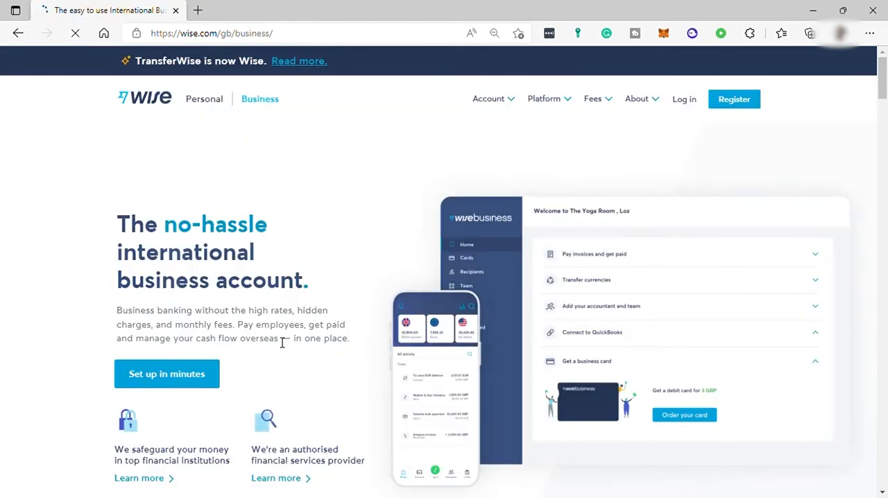
{"action": "left_click_drag", "start_coordinate": [237, 324], "coordinate": [329, 338]}
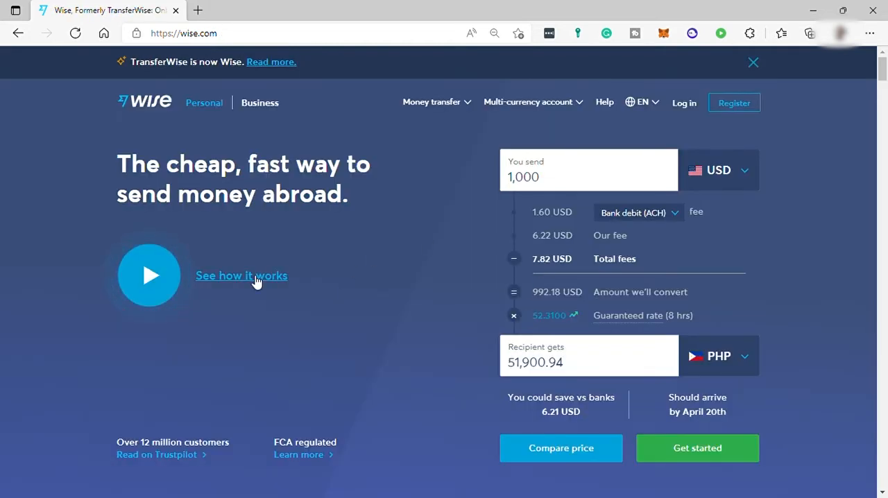
{"action": "mouse_move", "coordinate": [609, 259]}
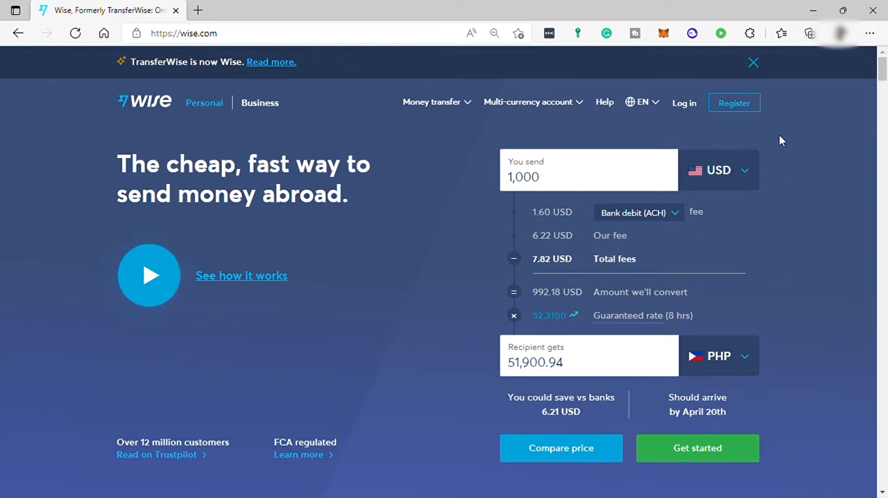
Start registering a new Wise account through Google sign-in
{"action": "left_click", "coordinate": [735, 103]}
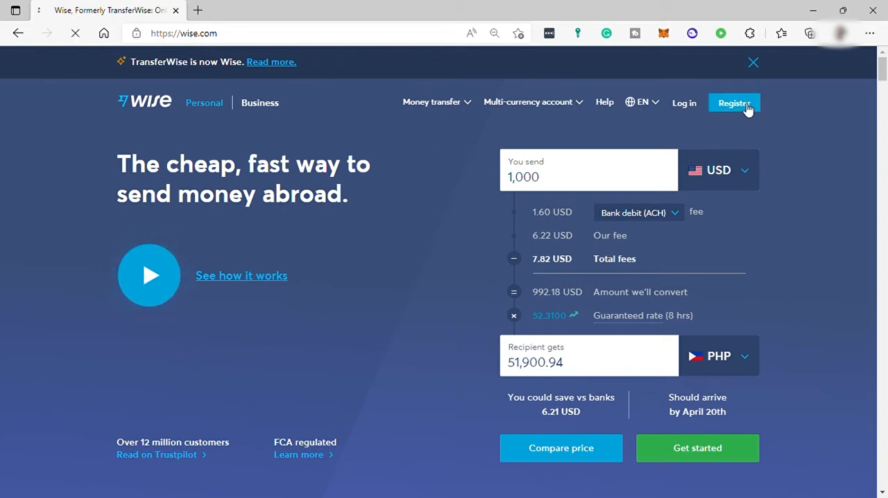
{"action": "left_click", "coordinate": [734, 102]}
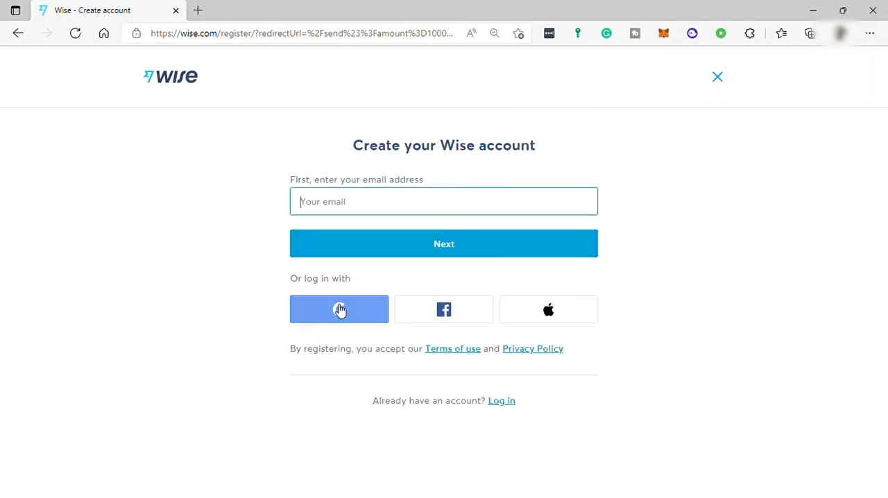
{"action": "mouse_move", "coordinate": [444, 310]}
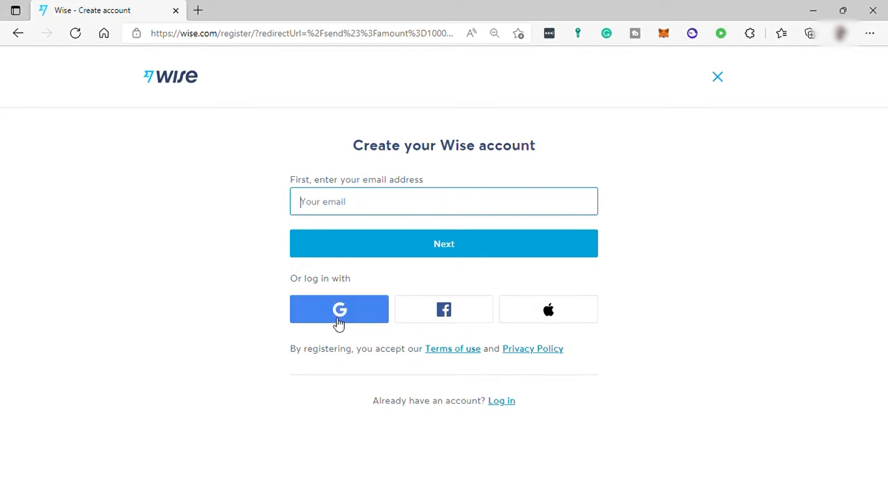
{"action": "left_click", "coordinate": [338, 309]}
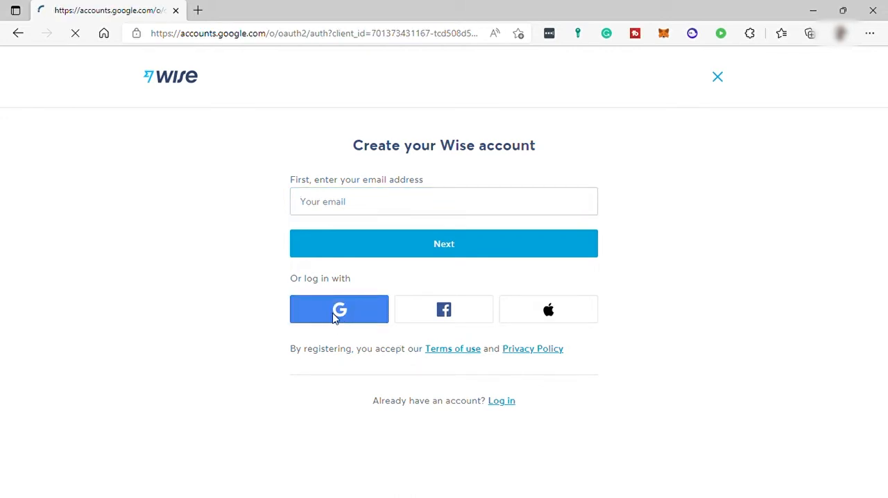
{"action": "left_click", "coordinate": [339, 309]}
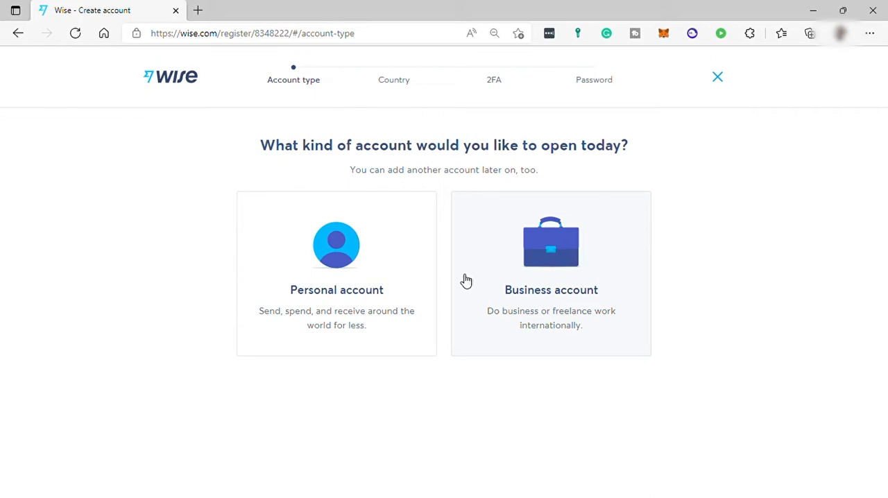
{"action": "mouse_move", "coordinate": [420, 270]}
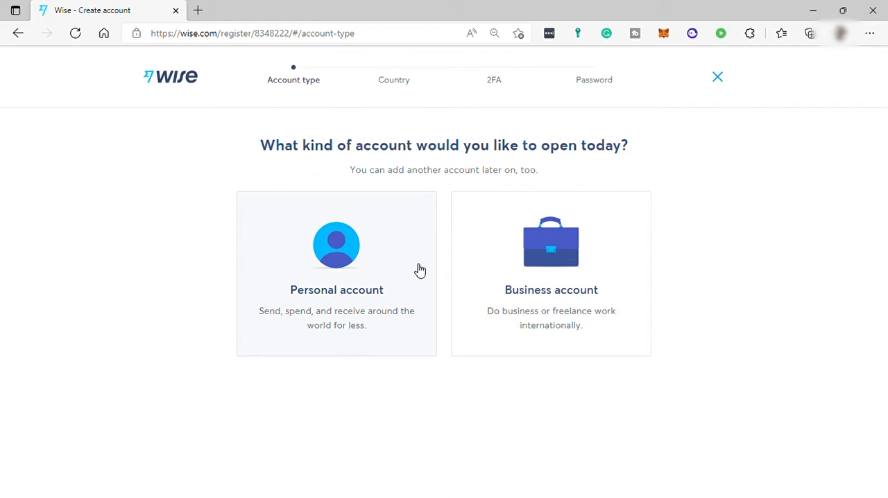
{"action": "mouse_move", "coordinate": [551, 279]}
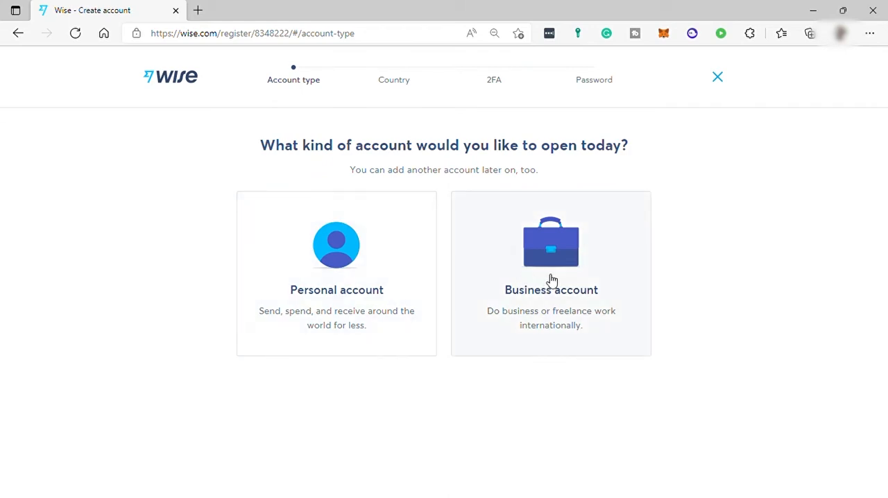
{"action": "mouse_move", "coordinate": [386, 284]}
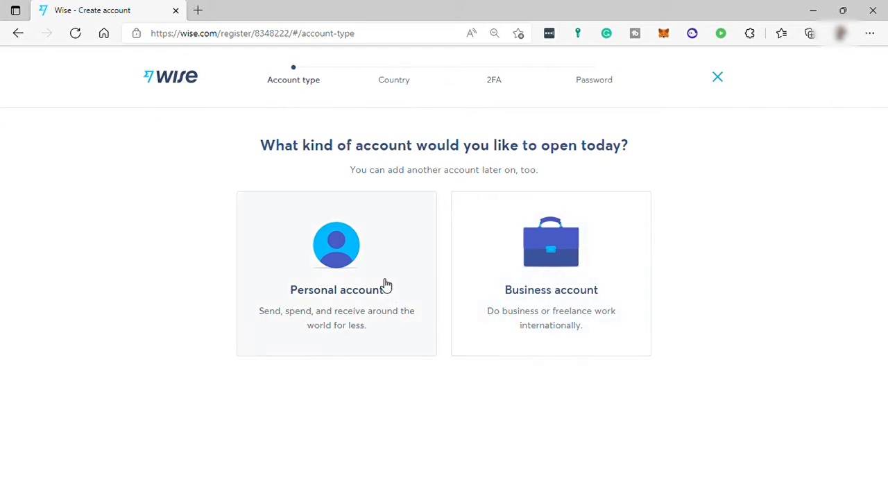
{"action": "left_click", "coordinate": [337, 273]}
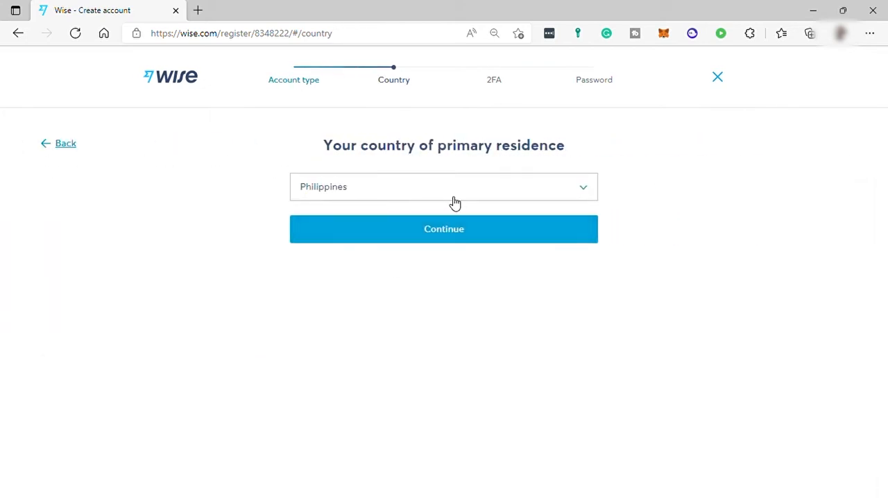
{"action": "left_click", "coordinate": [443, 229]}
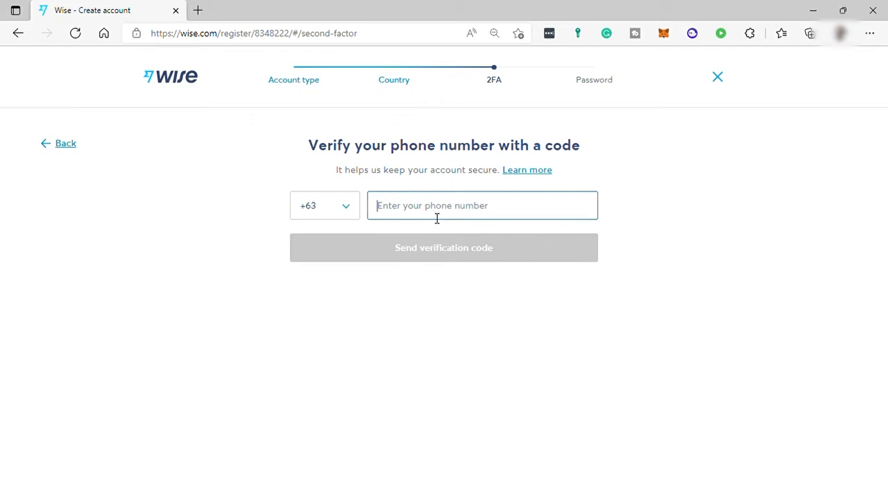
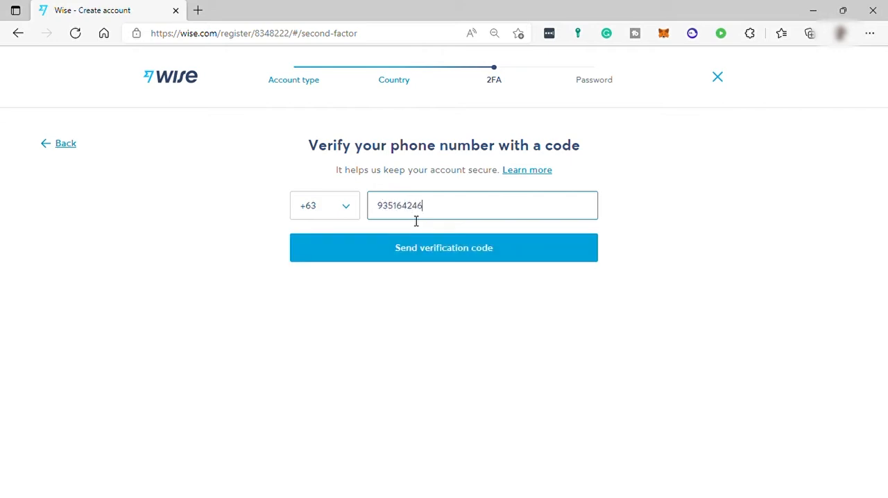
Request the phone verification code, then enter and submit it
{"action": "left_click", "coordinate": [444, 248]}
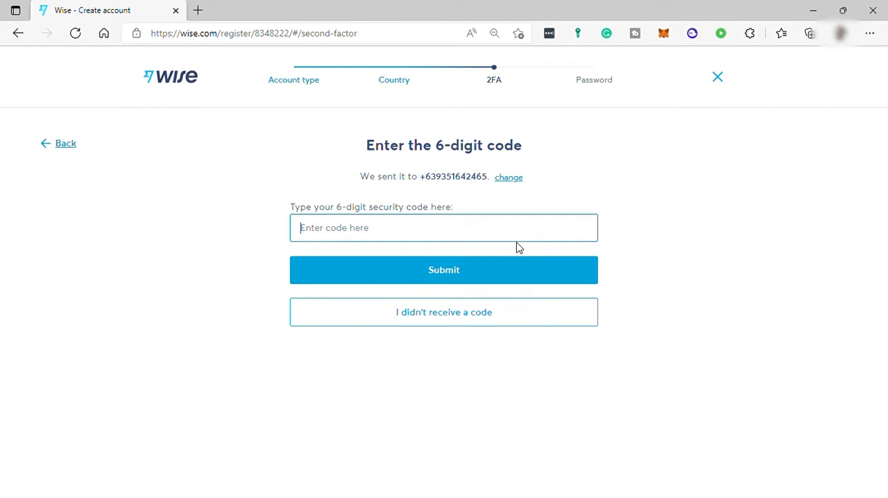
{"action": "left_click", "coordinate": [443, 227]}
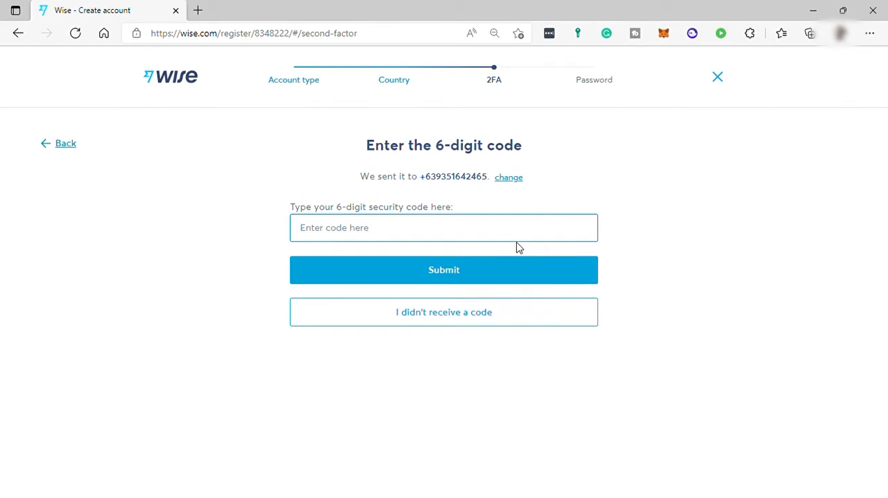
{"action": "left_click", "coordinate": [444, 270]}
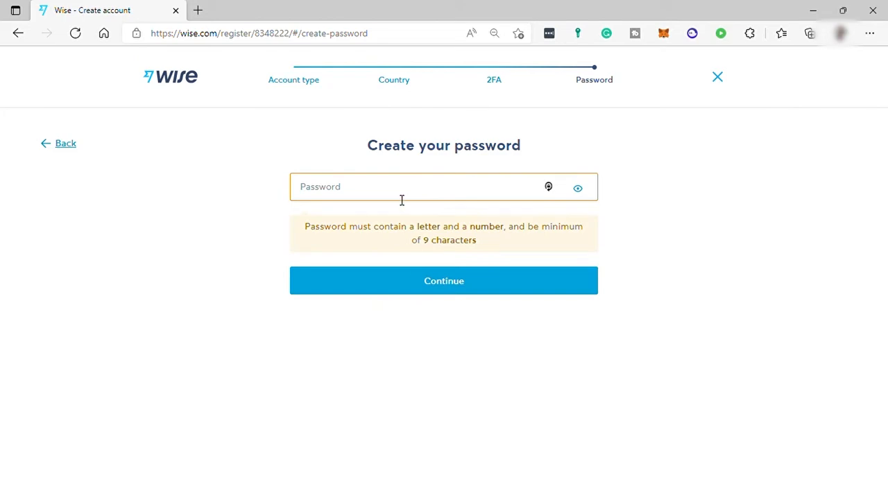
{"action": "mouse_move", "coordinate": [407, 202]}
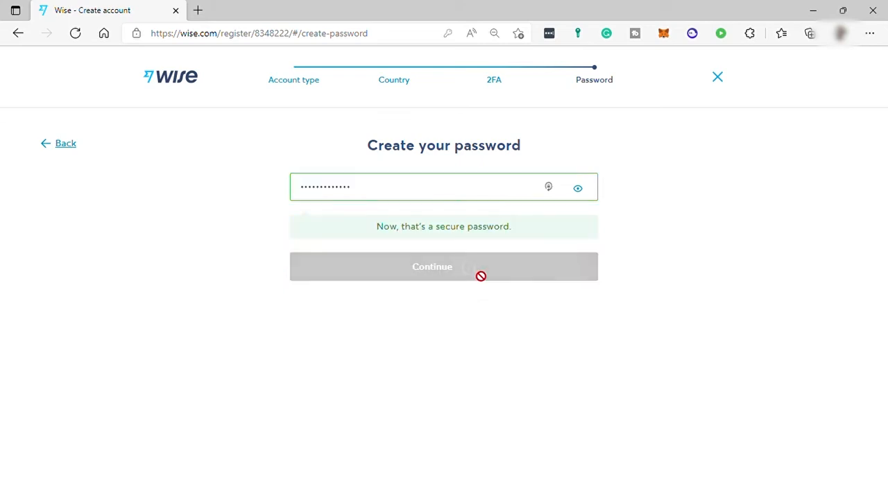
Save the new password and continue past the registration success screen
{"action": "left_click", "coordinate": [443, 267]}
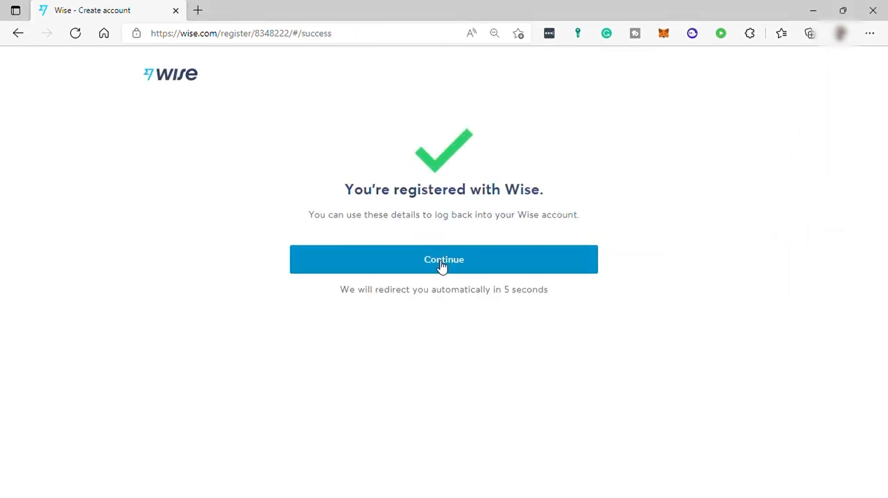
{"action": "left_click", "coordinate": [444, 258]}
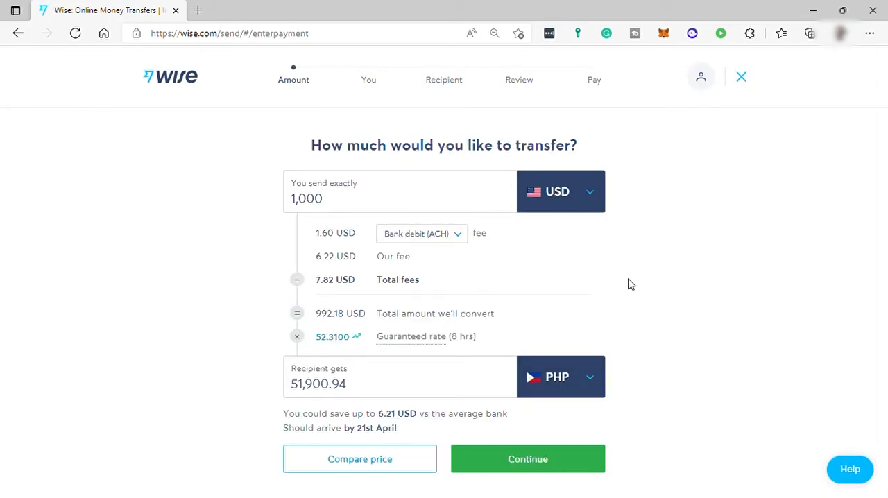
{"action": "mouse_move", "coordinate": [530, 343]}
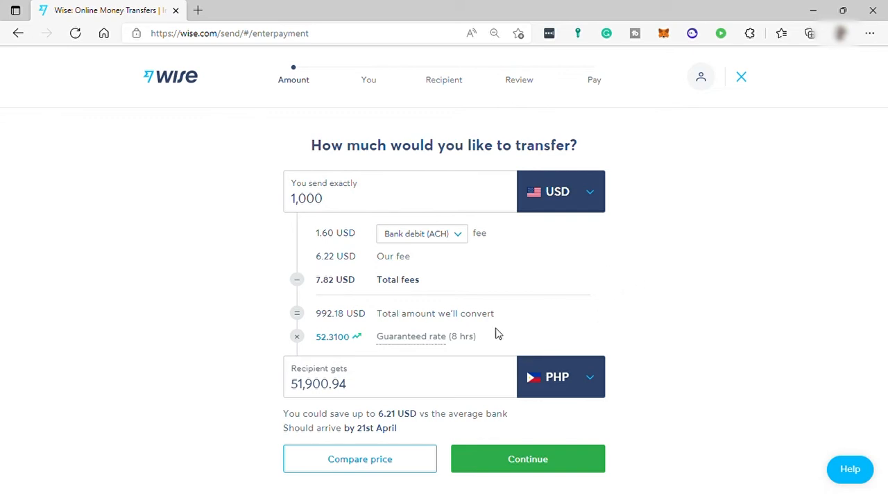
{"action": "mouse_move", "coordinate": [494, 334]}
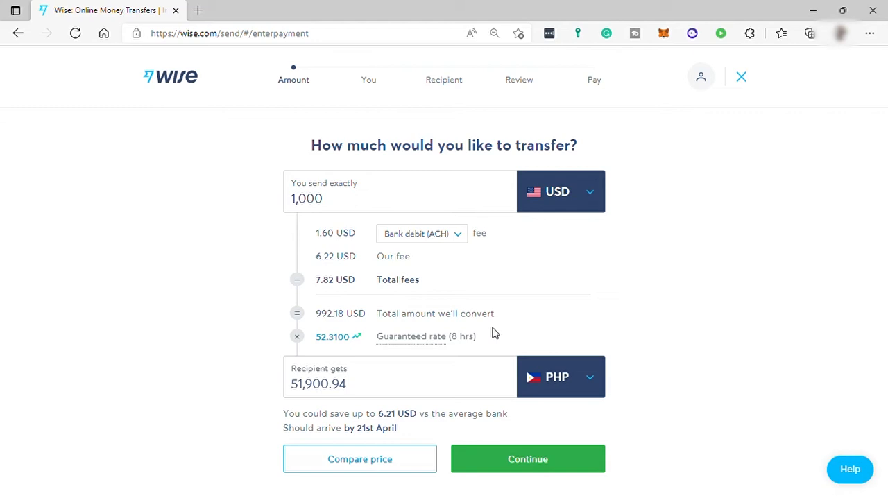
{"action": "mouse_move", "coordinate": [823, 79]}
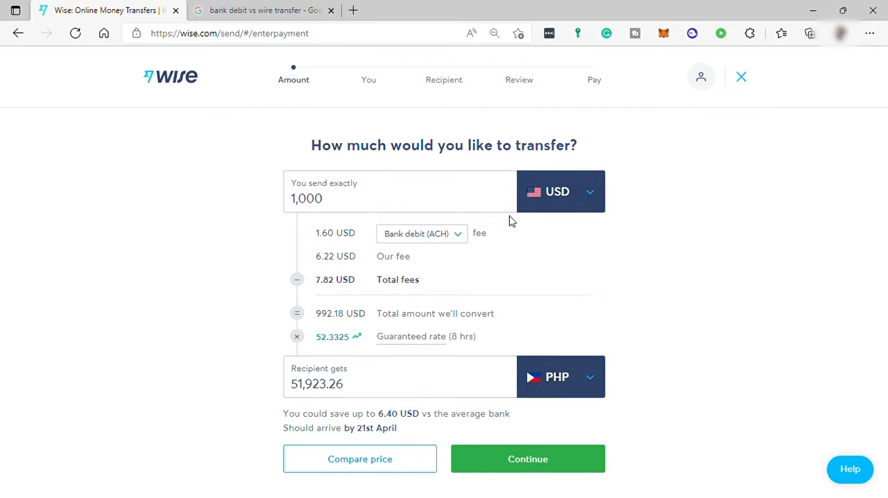
{"action": "mouse_move", "coordinate": [546, 393]}
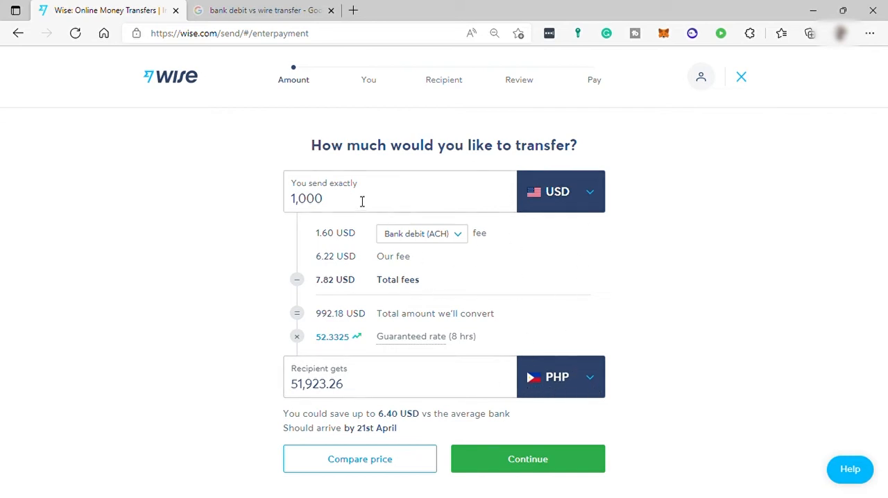
{"action": "triple_click", "coordinate": [306, 198]}
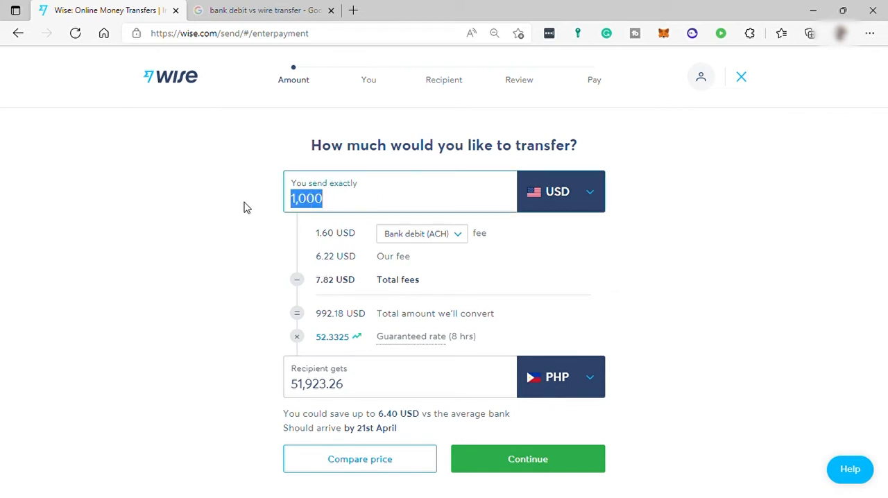
{"action": "mouse_move", "coordinate": [481, 247]}
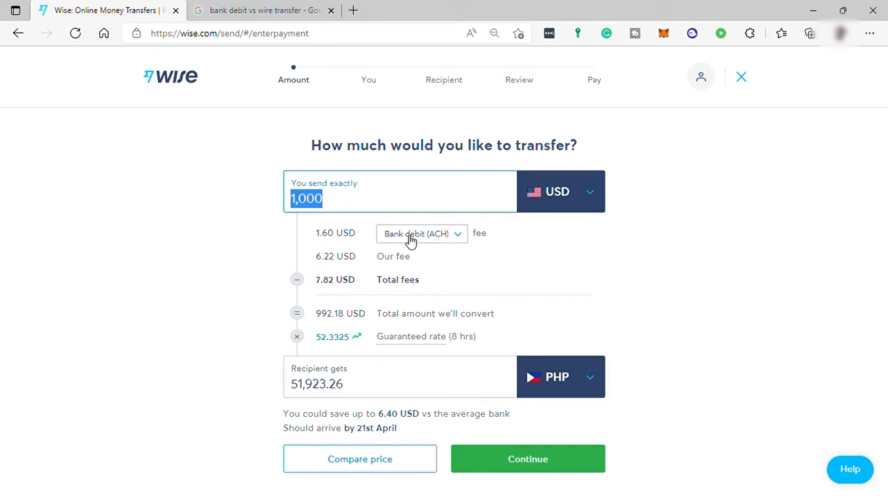
Select Wire transfer as the payment method and inspect the Our fee line
{"action": "left_click", "coordinate": [420, 234]}
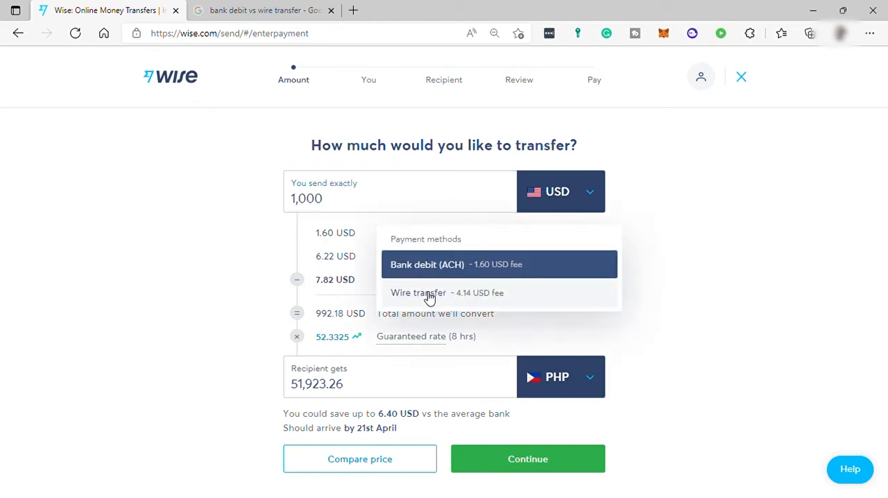
{"action": "mouse_move", "coordinate": [504, 303]}
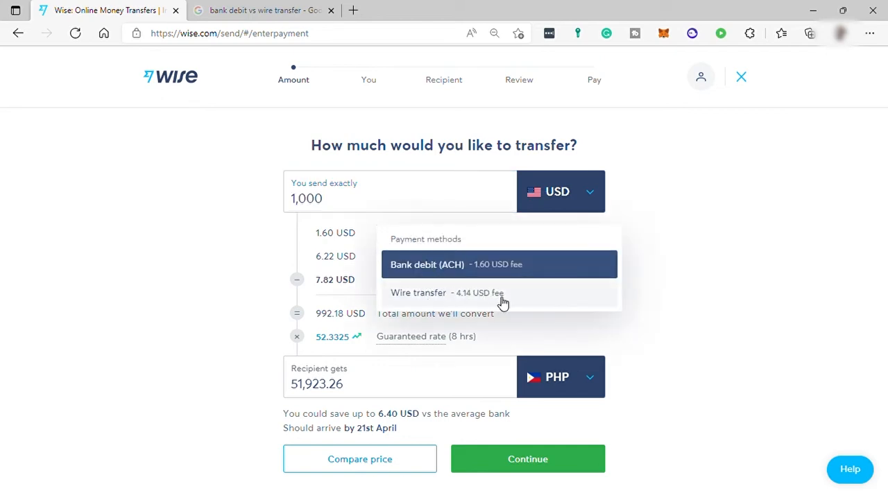
{"action": "mouse_move", "coordinate": [471, 270]}
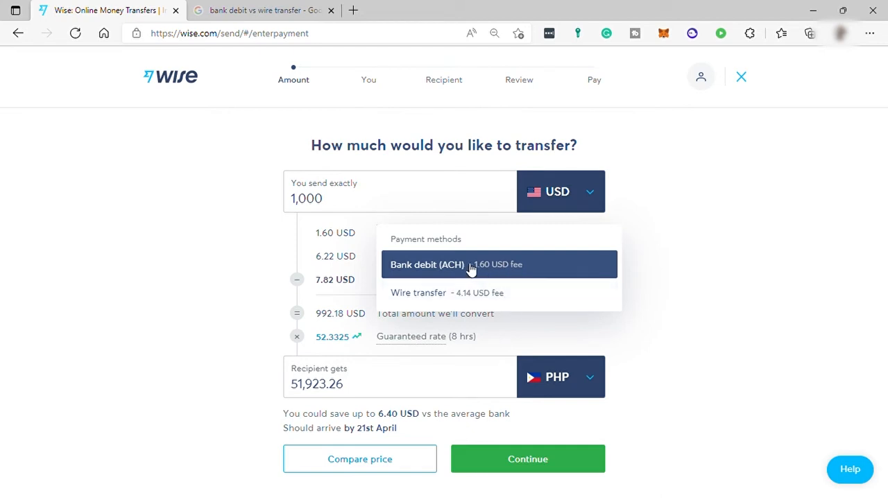
{"action": "mouse_move", "coordinate": [486, 270]}
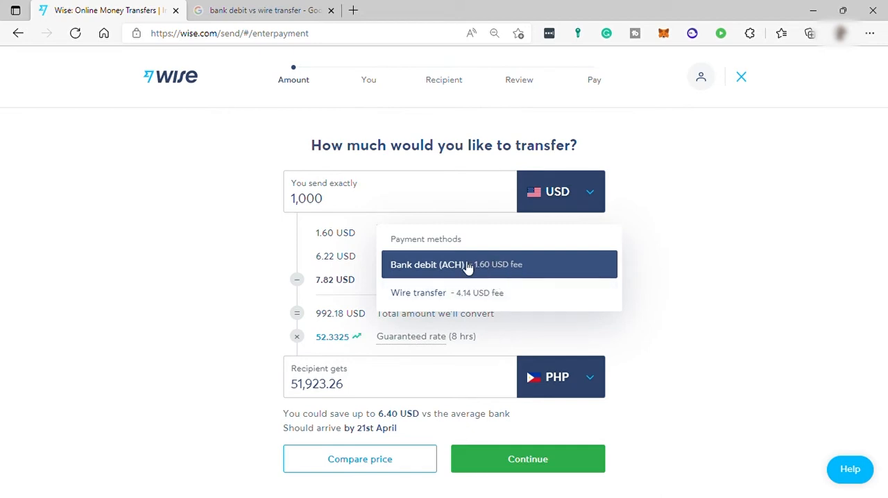
{"action": "mouse_move", "coordinate": [425, 268]}
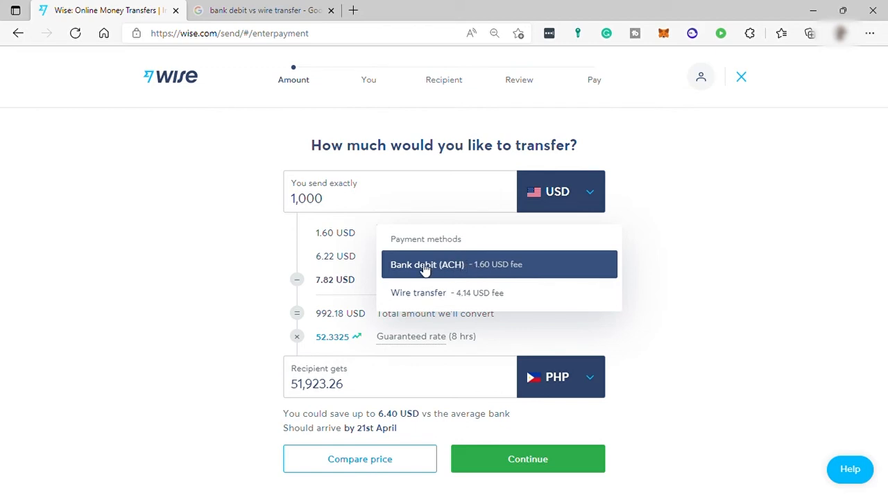
{"action": "left_click", "coordinate": [419, 293]}
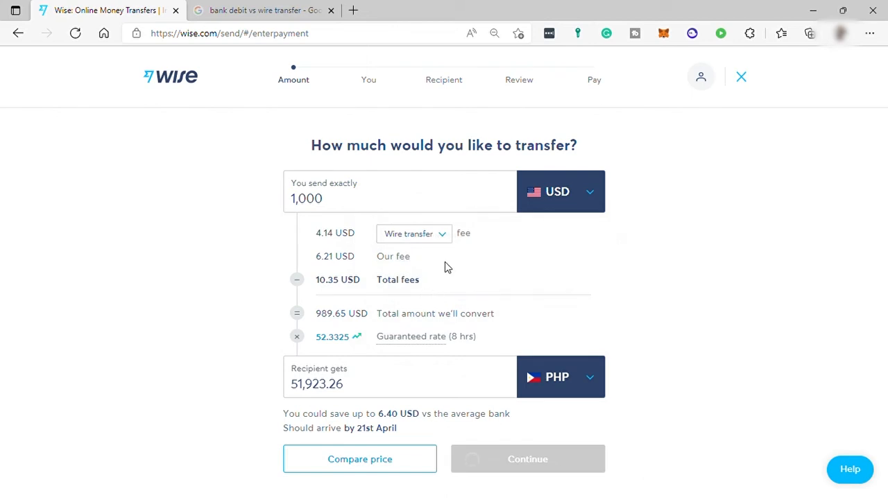
{"action": "left_click", "coordinate": [414, 233]}
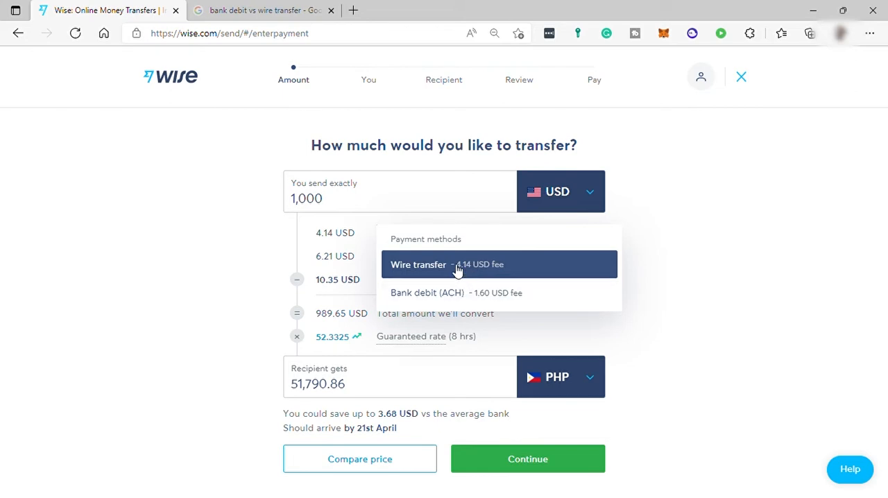
{"action": "mouse_move", "coordinate": [472, 269]}
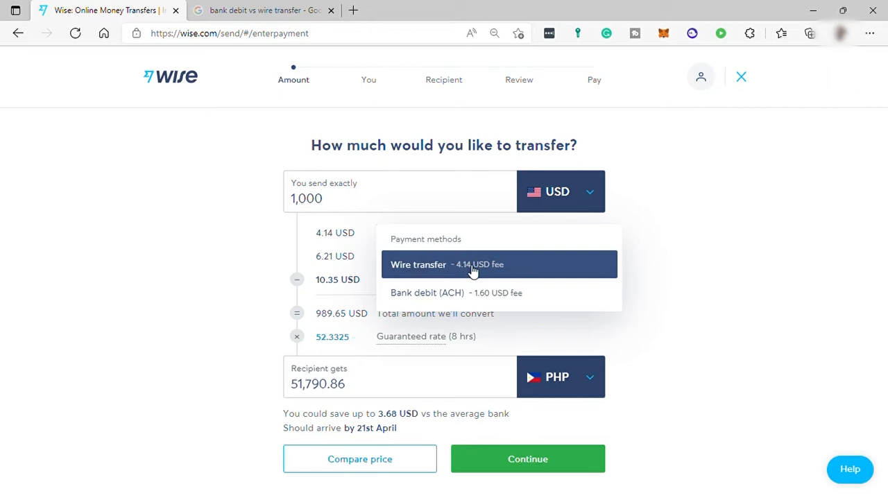
{"action": "mouse_move", "coordinate": [497, 298]}
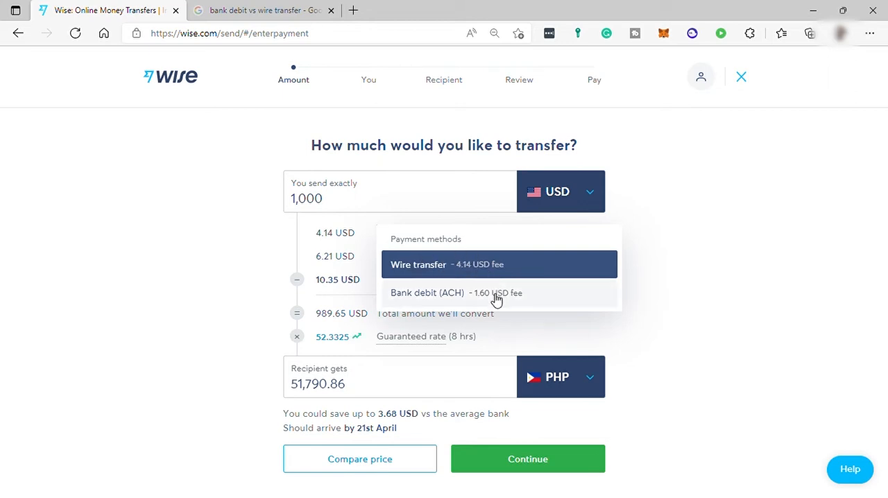
{"action": "mouse_move", "coordinate": [486, 296]}
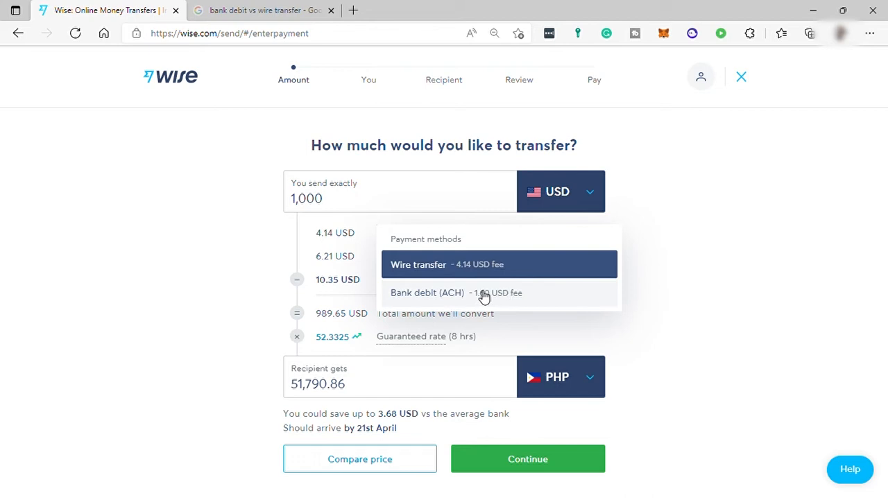
{"action": "mouse_move", "coordinate": [476, 265]}
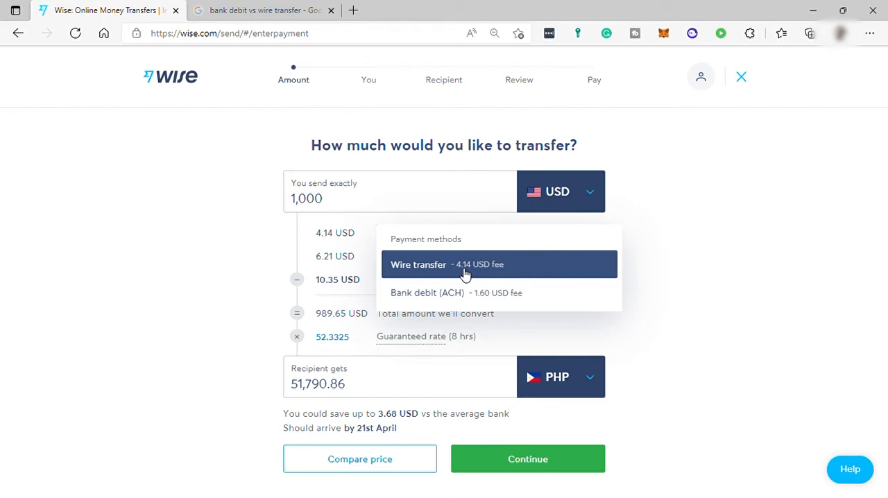
{"action": "left_click", "coordinate": [419, 264]}
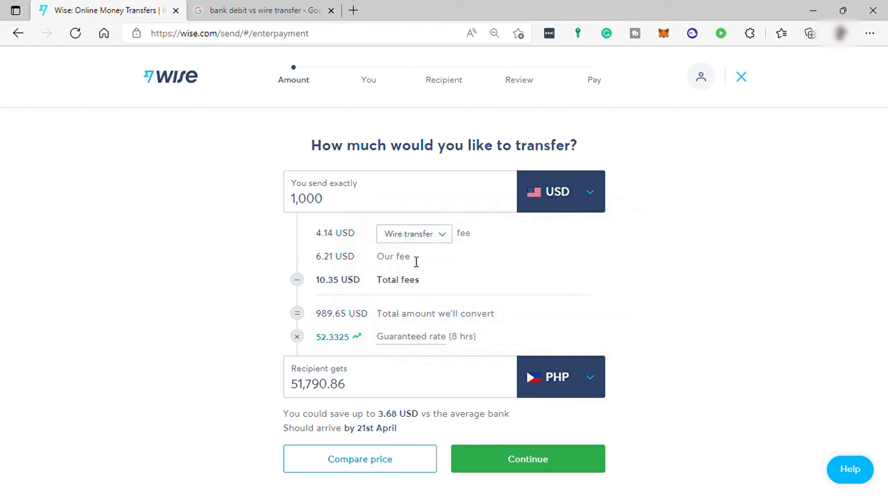
{"action": "double_click", "coordinate": [393, 257]}
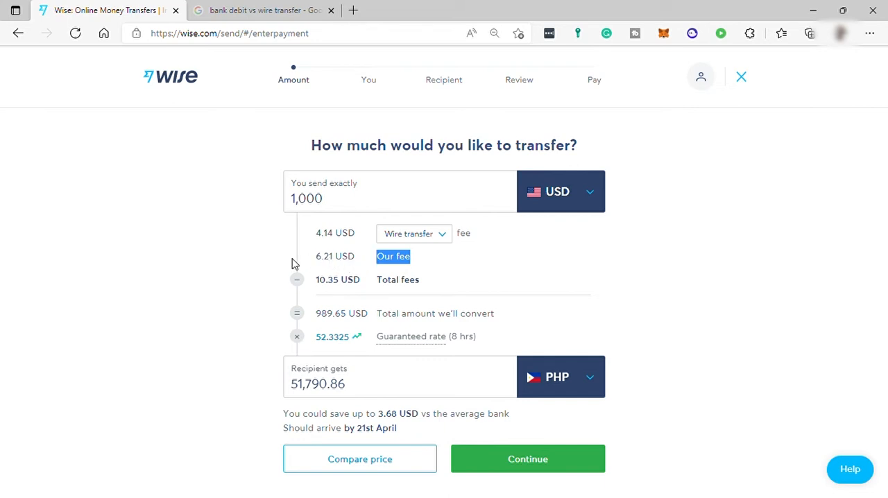
{"action": "mouse_move", "coordinate": [311, 273]}
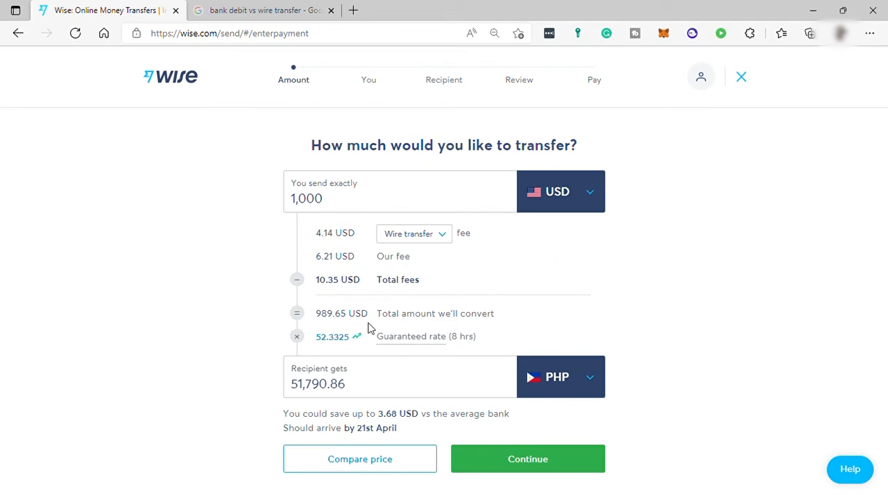
Switch back to Bank debit (ACH), send 500 USD, then choose Wire transfer
{"action": "left_click", "coordinate": [413, 233]}
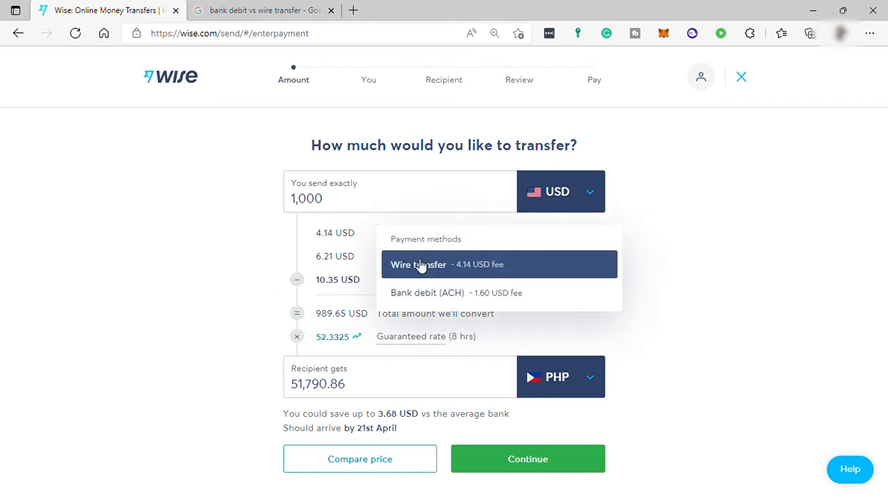
{"action": "left_click", "coordinate": [427, 292]}
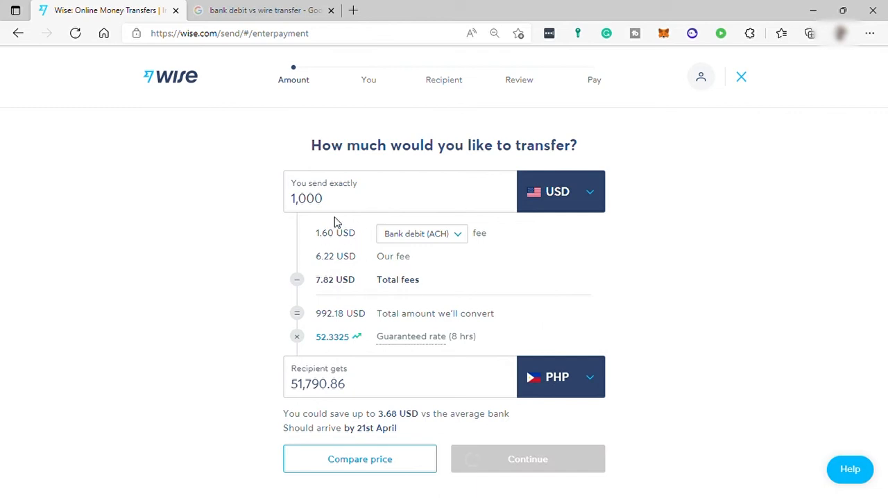
{"action": "type", "text": "500"}
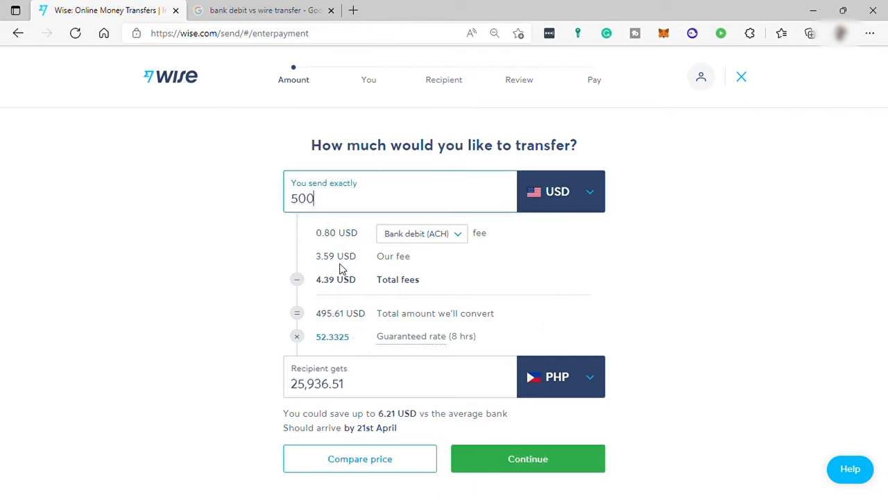
{"action": "left_click", "coordinate": [422, 233]}
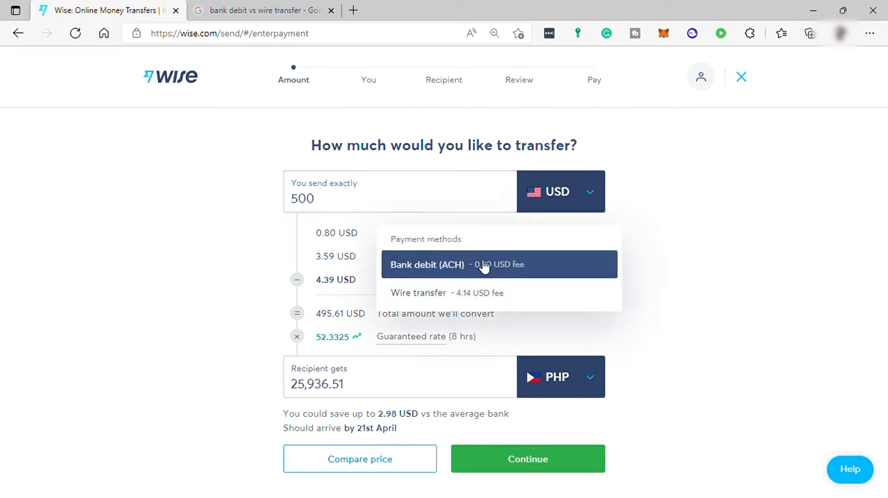
{"action": "mouse_move", "coordinate": [467, 301]}
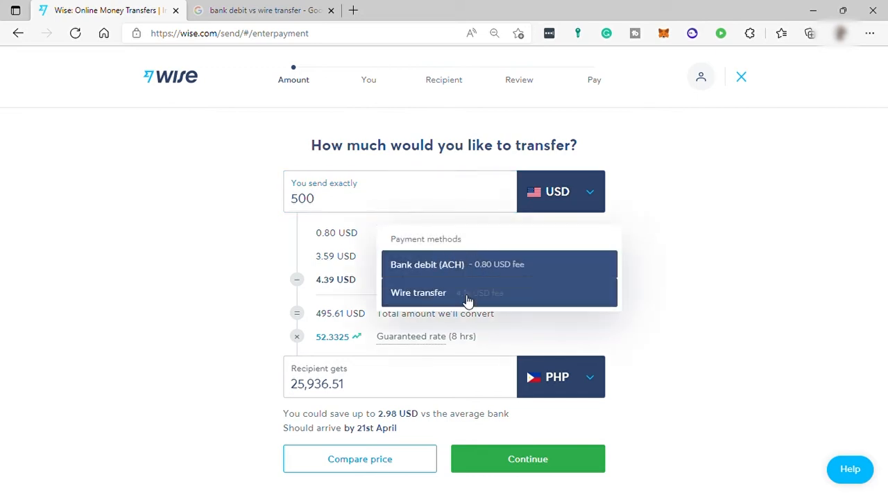
{"action": "left_click", "coordinate": [419, 292]}
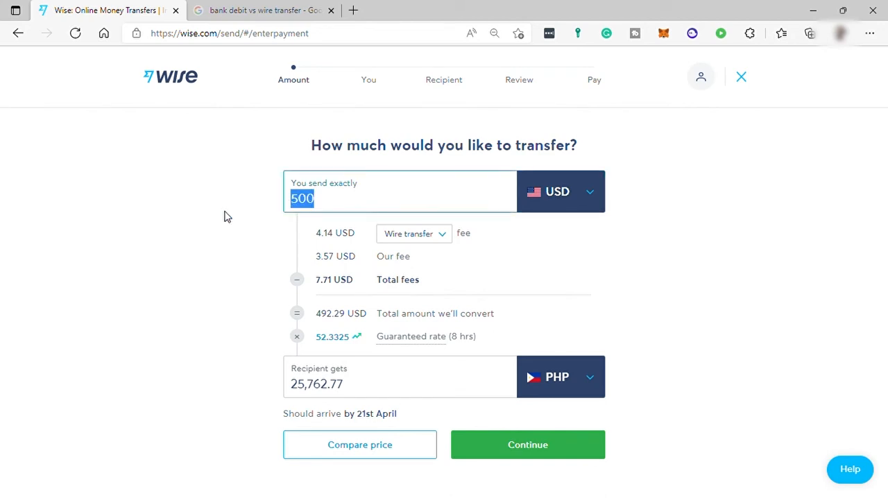
Try 100 and 3000 USD, reselect Wire transfer, then change the amount toward 1,000 USD
{"action": "type", "text": "100"}
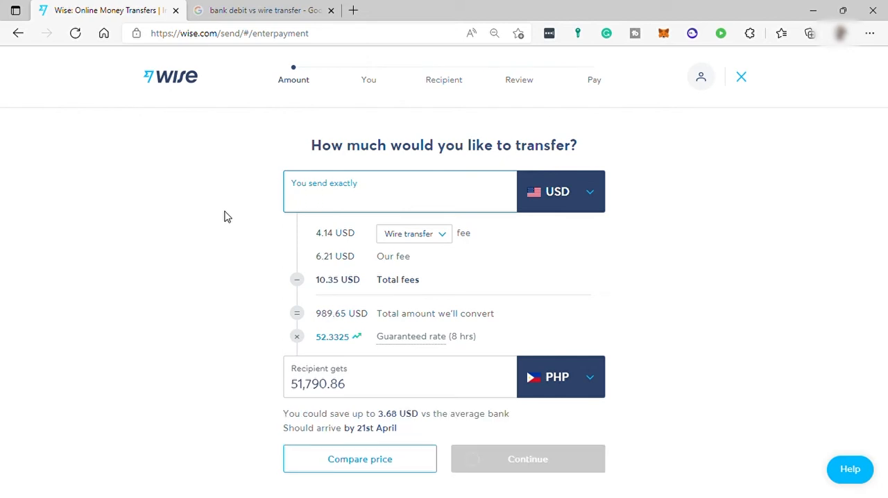
{"action": "type", "text": "3000"}
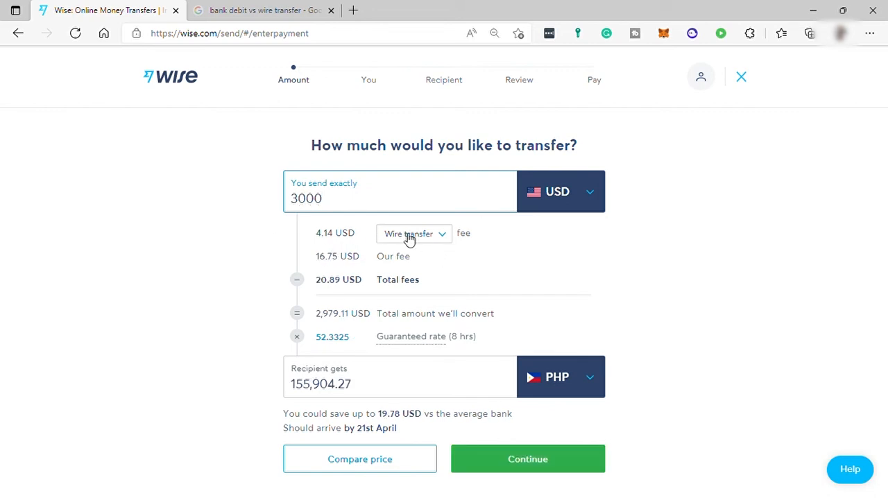
{"action": "left_click", "coordinate": [414, 233]}
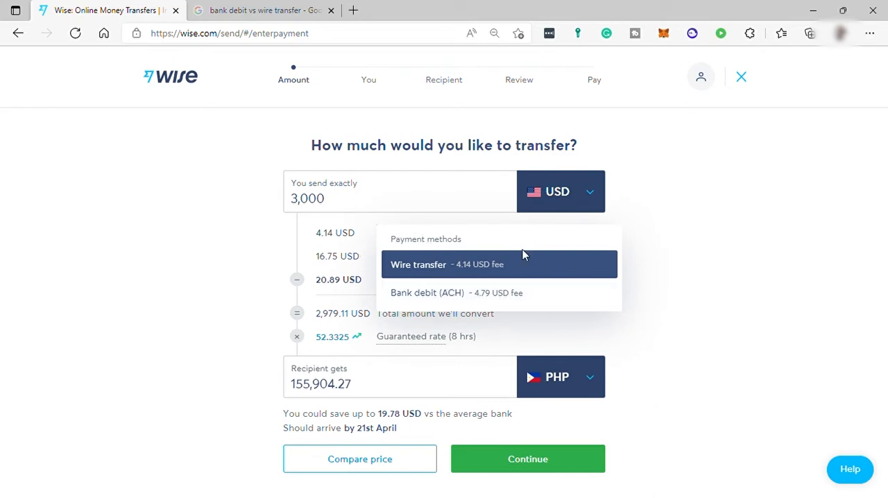
{"action": "left_click", "coordinate": [419, 265]}
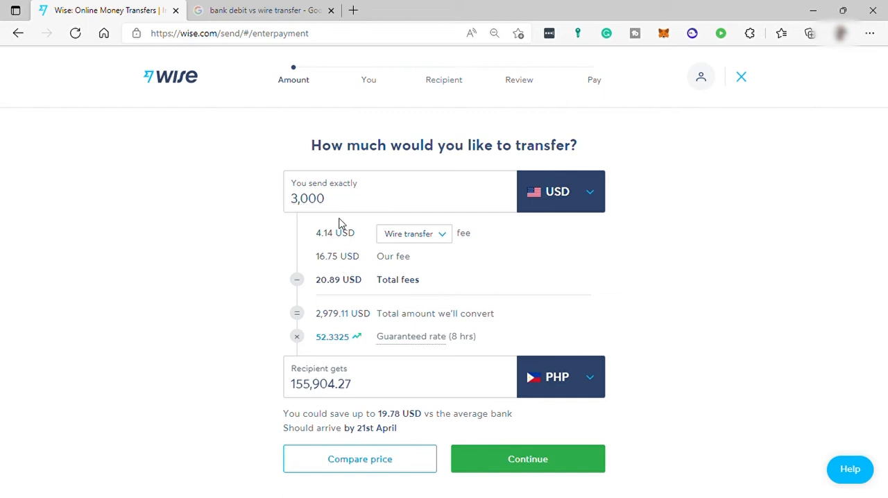
{"action": "type", "text": "100"}
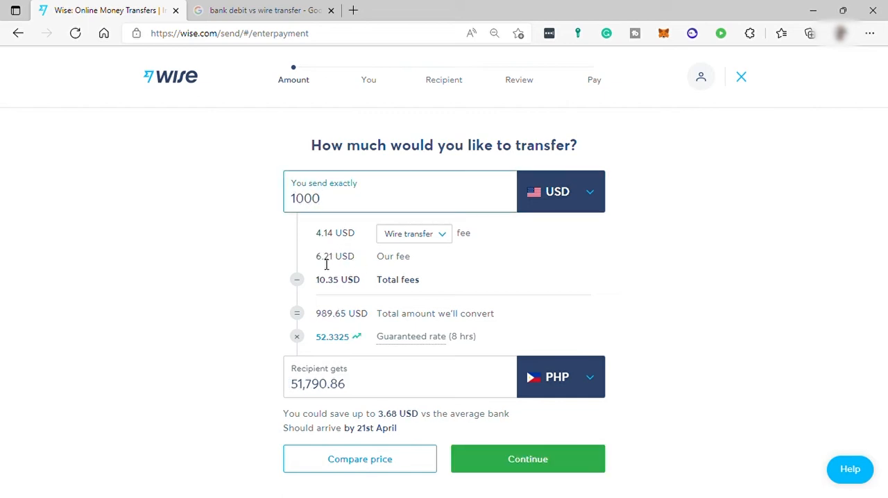
{"action": "mouse_move", "coordinate": [424, 269]}
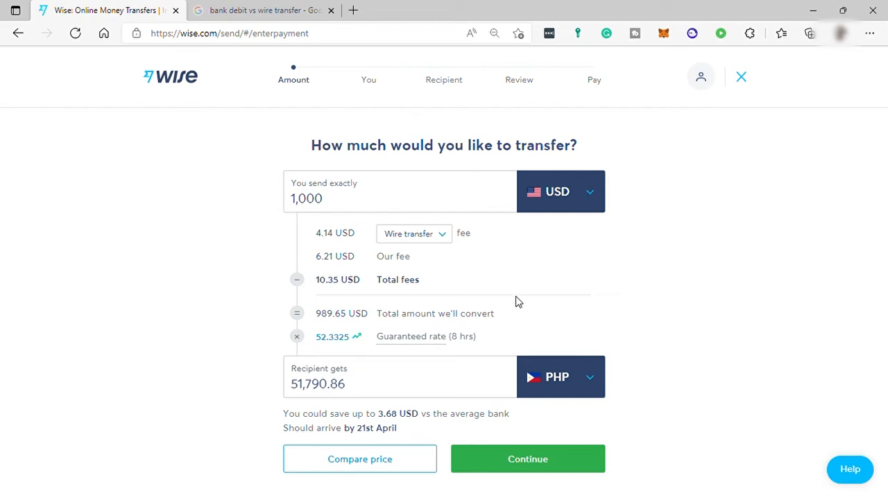
{"action": "mouse_move", "coordinate": [411, 337]}
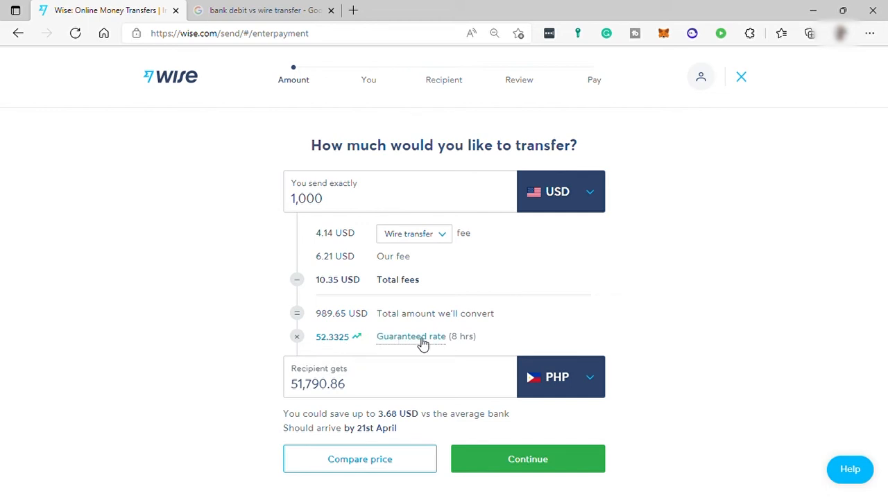
{"action": "double_click", "coordinate": [426, 337]}
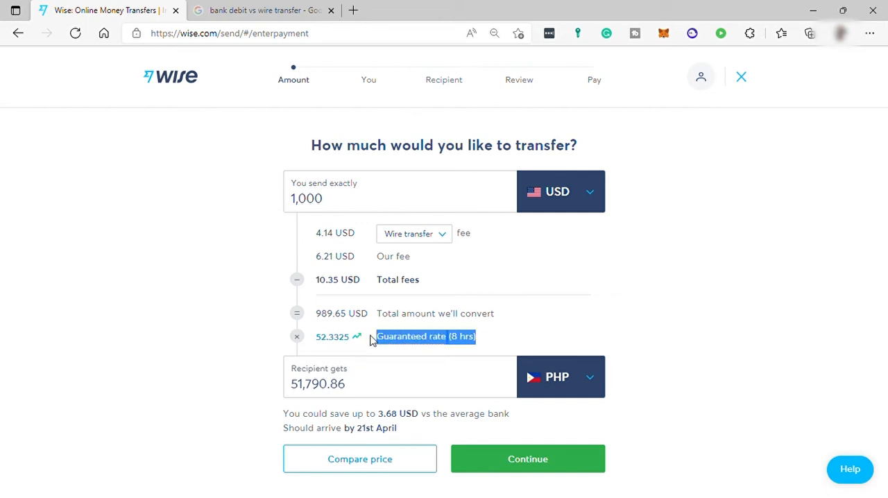
{"action": "mouse_move", "coordinate": [543, 312]}
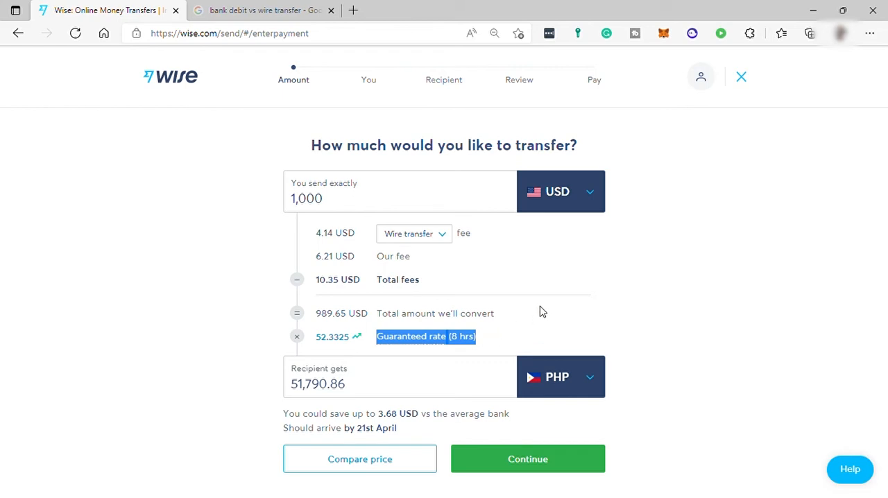
{"action": "mouse_move", "coordinate": [290, 81]}
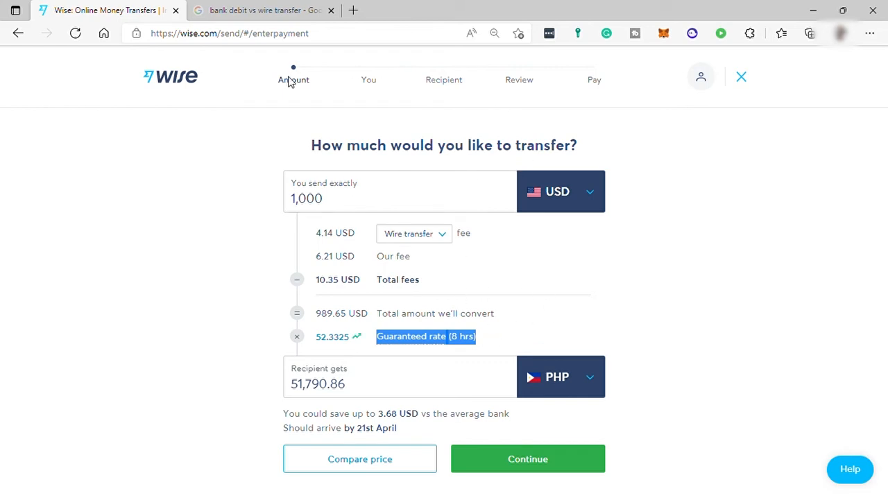
{"action": "mouse_move", "coordinate": [293, 79]}
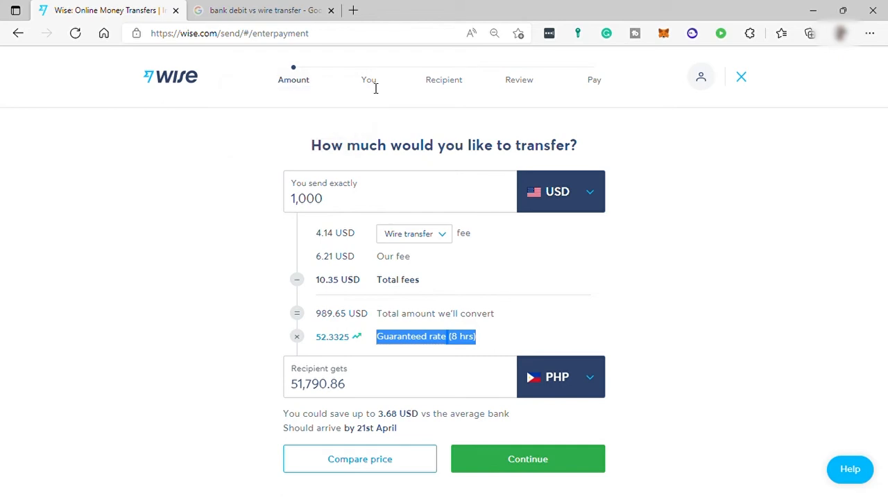
{"action": "mouse_move", "coordinate": [294, 80]}
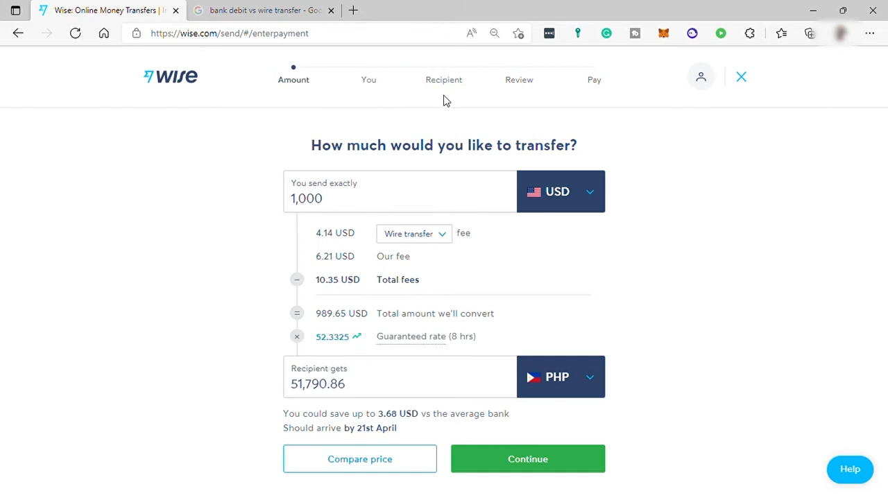
{"action": "mouse_move", "coordinate": [517, 89]}
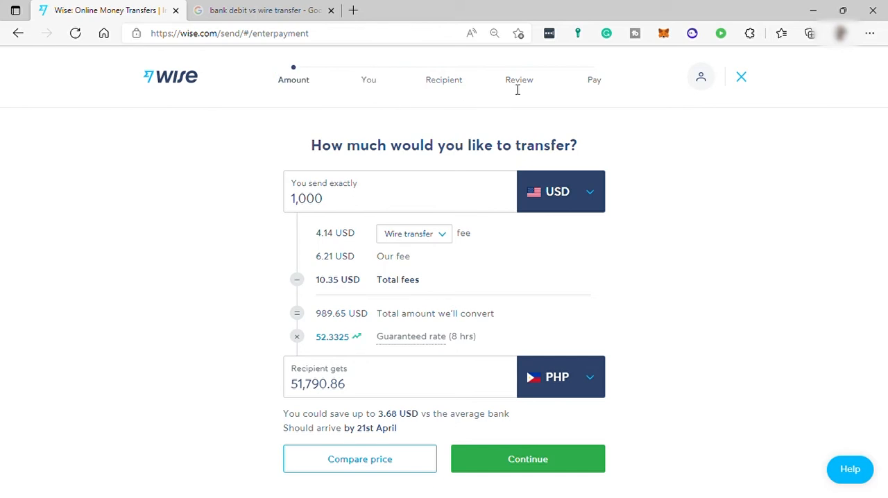
{"action": "mouse_move", "coordinate": [515, 95]}
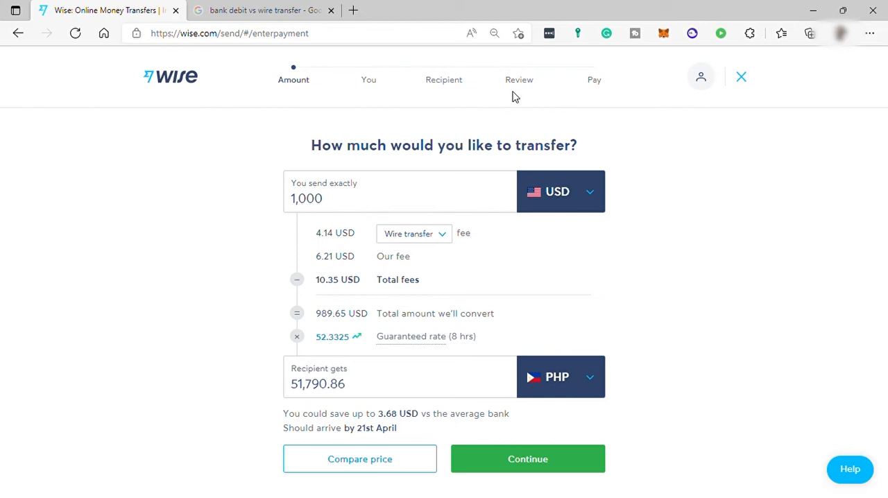
{"action": "mouse_move", "coordinate": [604, 91]}
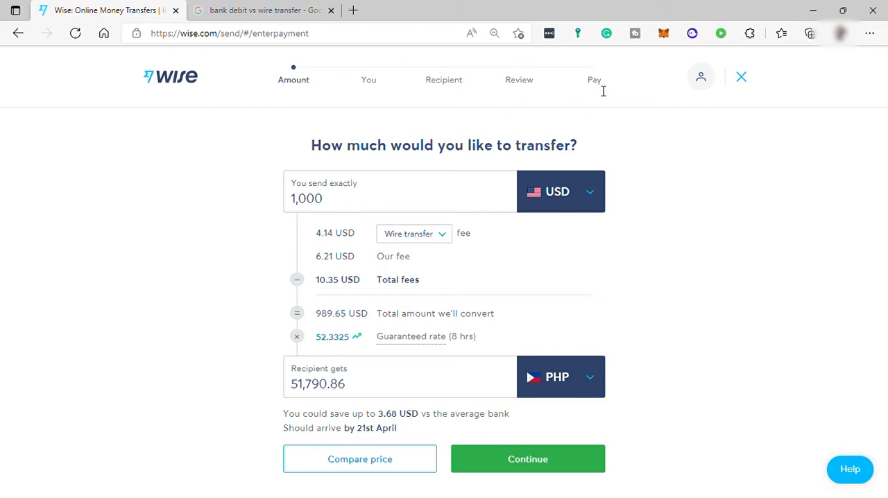
{"action": "mouse_move", "coordinate": [499, 195]}
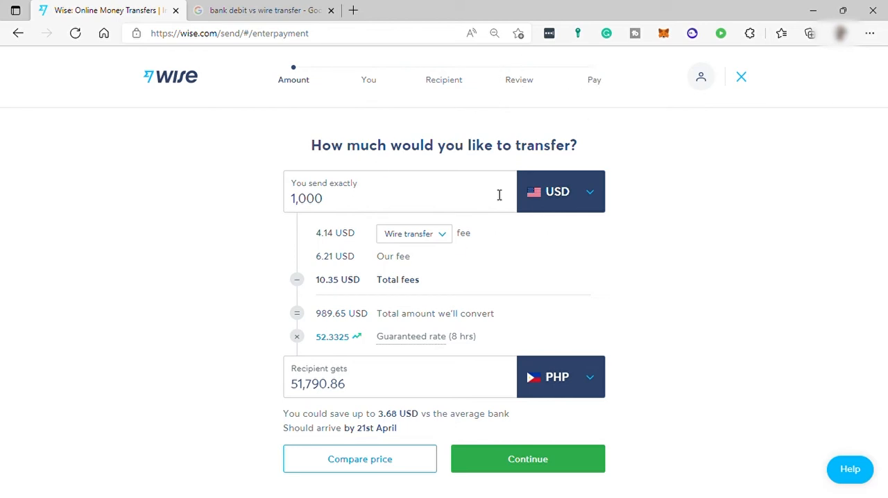
{"action": "mouse_move", "coordinate": [428, 194]}
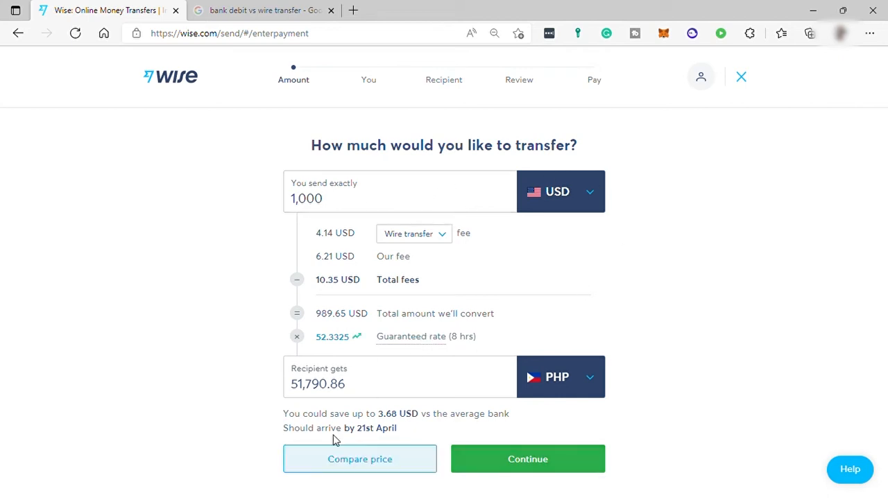
{"action": "mouse_move", "coordinate": [360, 459]}
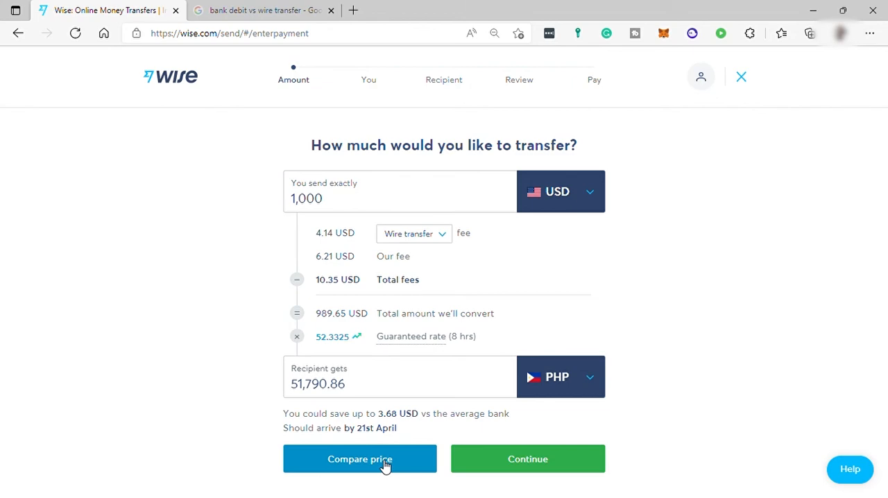
View the provider price comparison table, then close the popup
{"action": "left_click", "coordinate": [360, 458]}
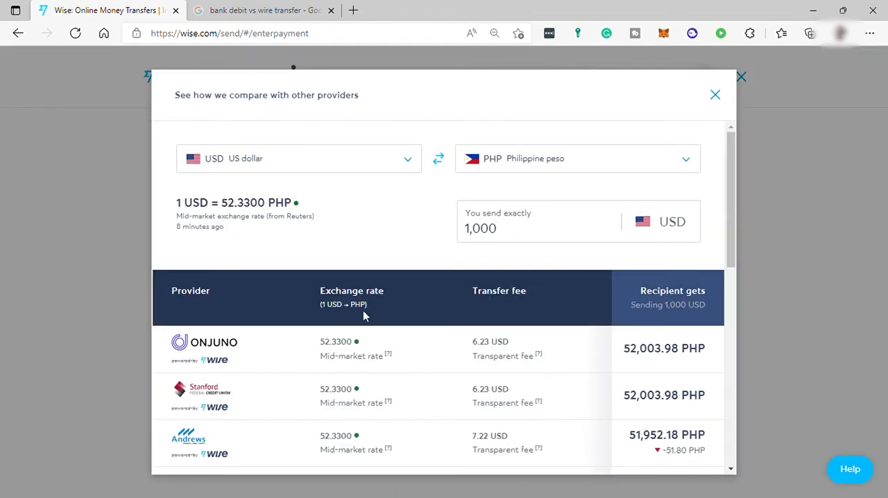
{"action": "scroll", "scroll_direction": "down", "scroll_amount": 3}
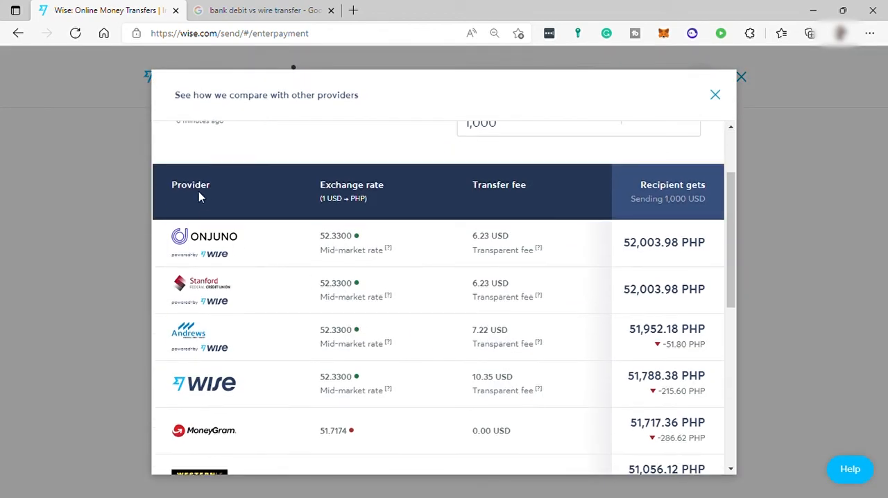
{"action": "scroll", "scroll_direction": "down", "scroll_amount": 3}
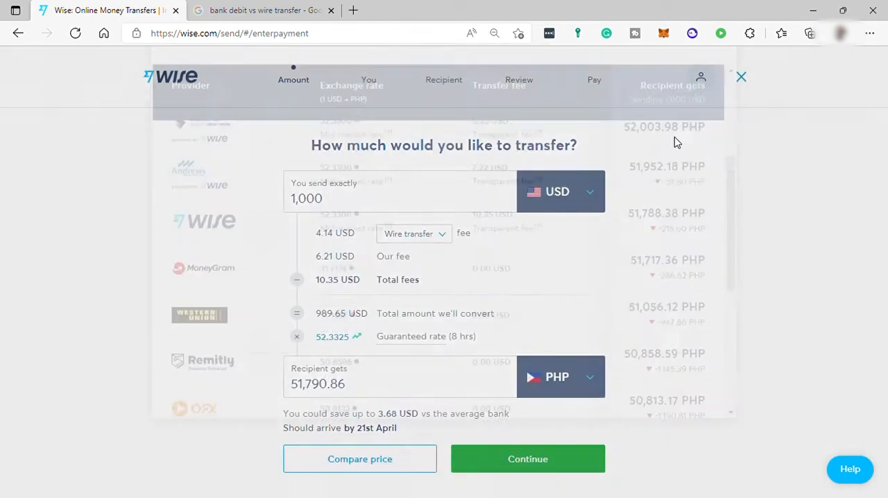
{"action": "left_click", "coordinate": [527, 458]}
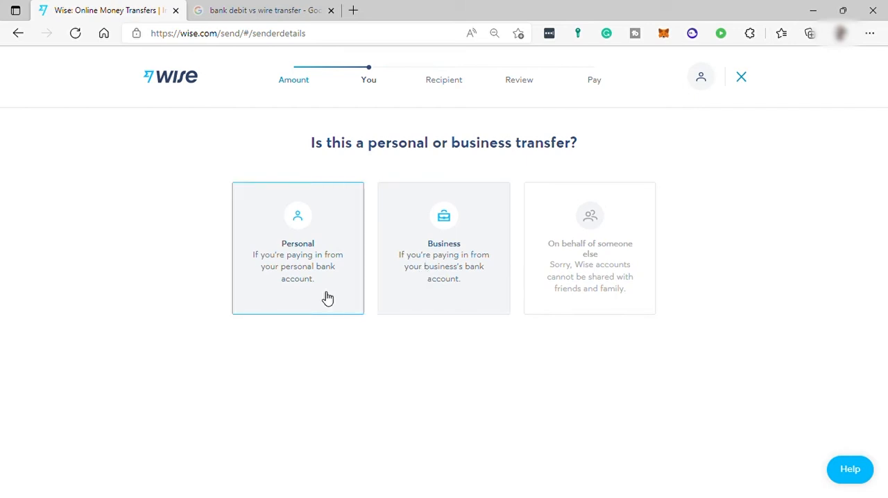
Mark it as a personal transfer, try the empty details form, then show the Business tab
{"action": "left_click", "coordinate": [297, 247]}
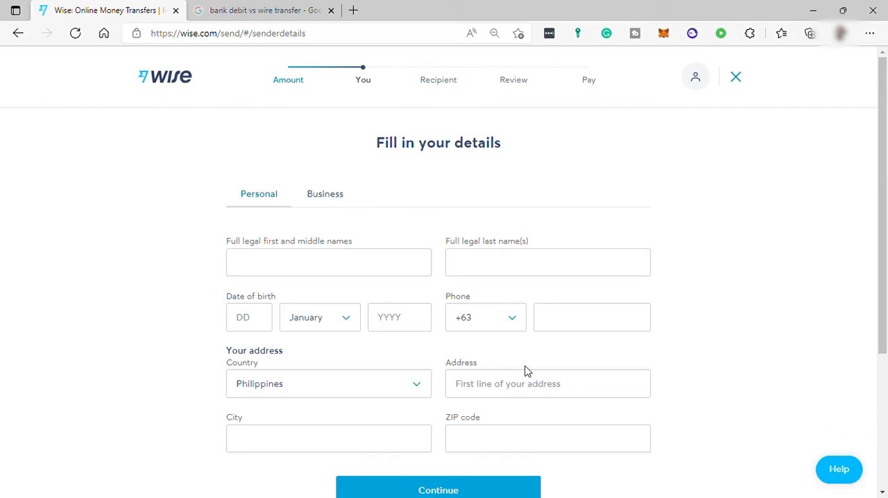
{"action": "left_click", "coordinate": [328, 263]}
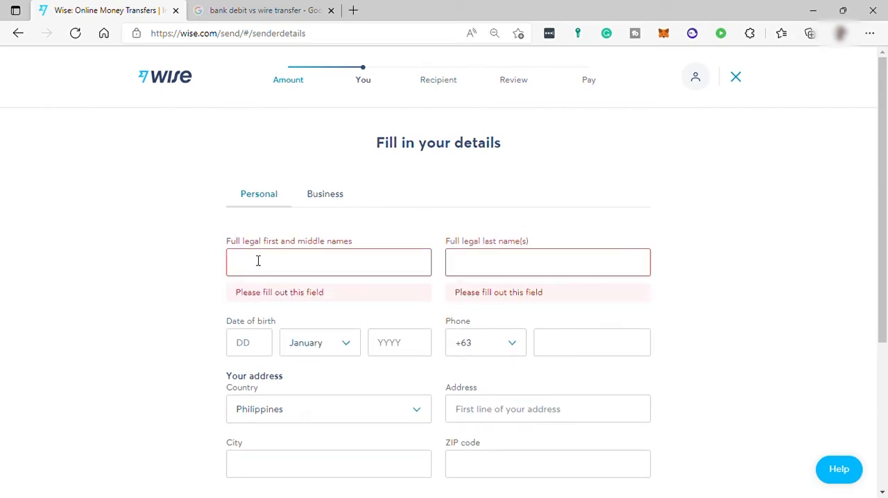
{"action": "scroll", "scroll_direction": "down", "scroll_amount": 3}
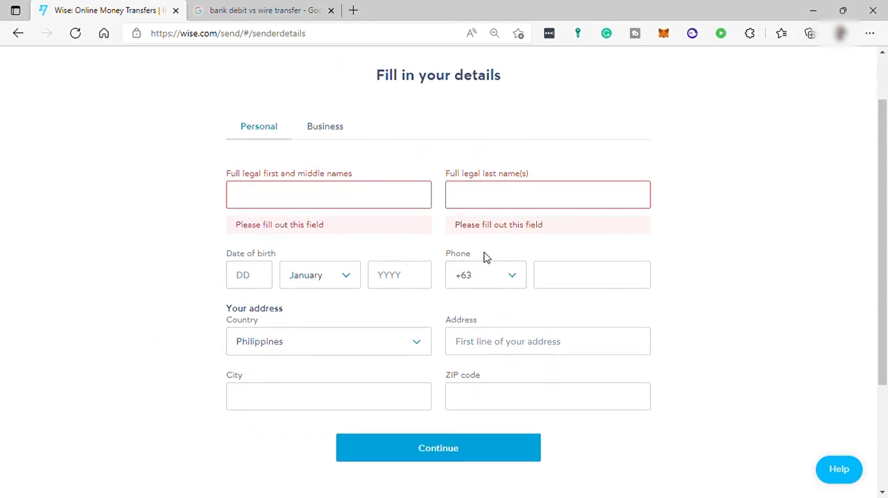
{"action": "left_click", "coordinate": [325, 126]}
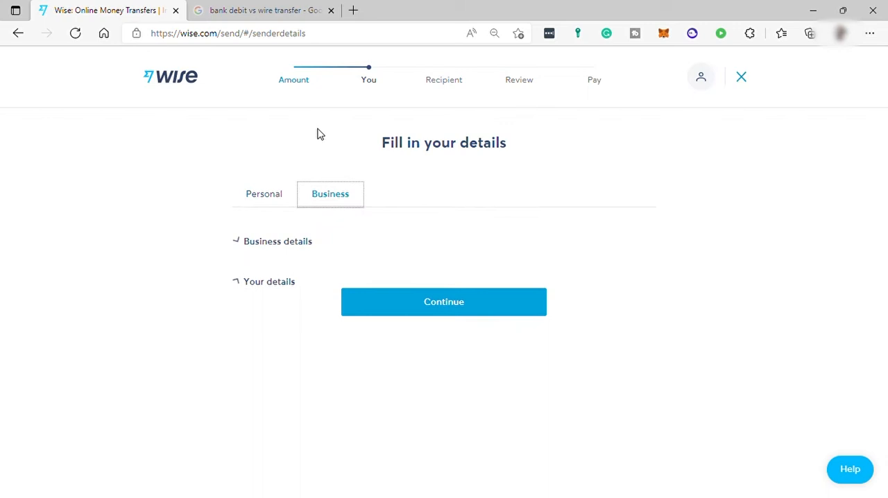
Review the business sender details form, then reselect the Personal tab
{"action": "left_click", "coordinate": [444, 302]}
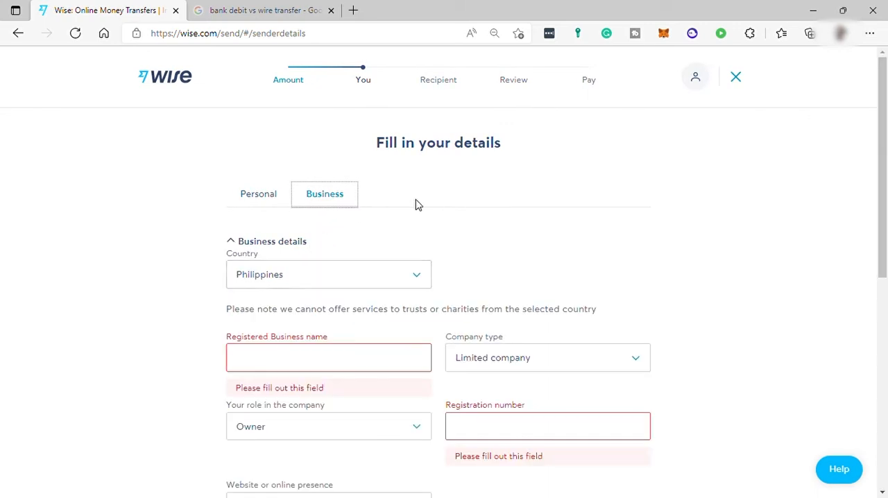
{"action": "scroll", "scroll_direction": "down", "scroll_amount": 3}
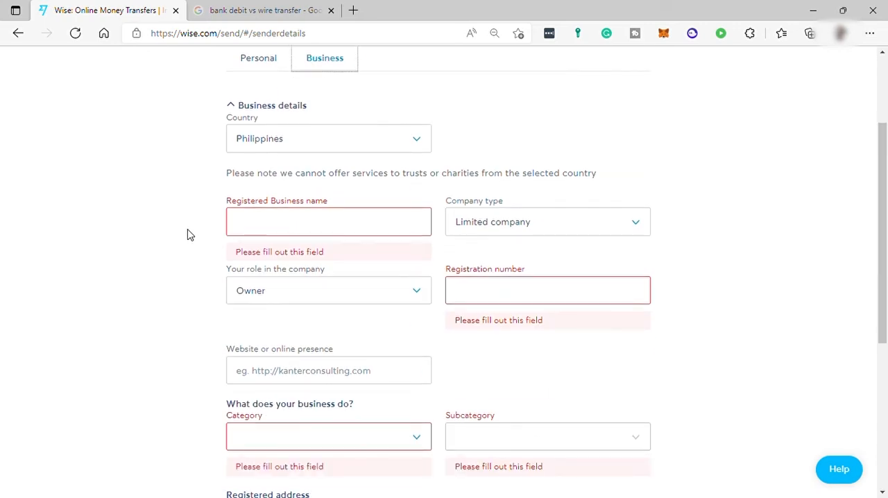
{"action": "mouse_move", "coordinate": [516, 221]}
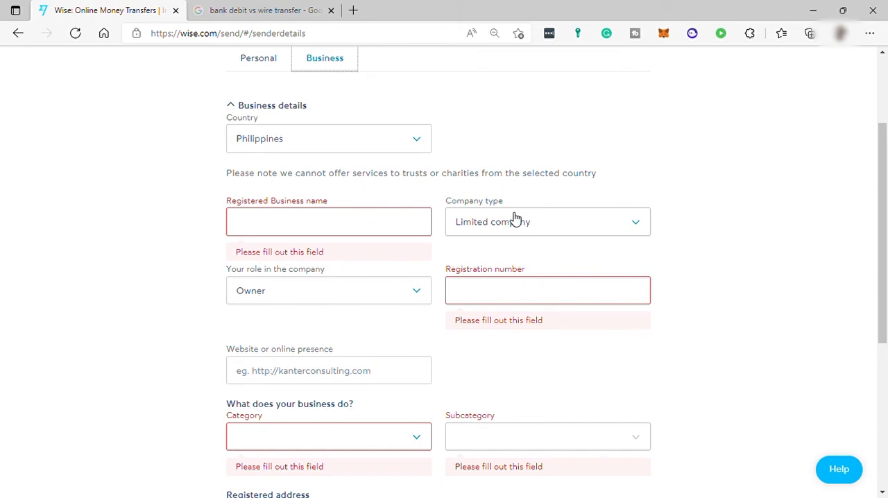
{"action": "mouse_move", "coordinate": [195, 287]}
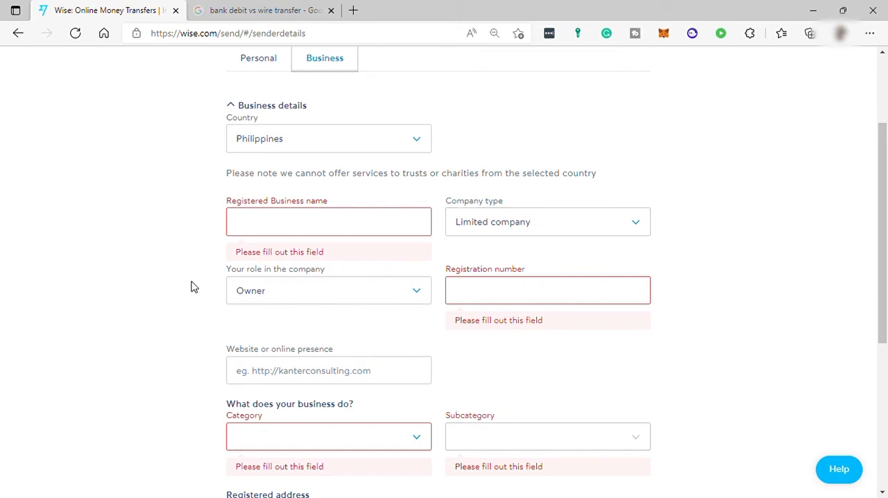
{"action": "scroll", "scroll_direction": "down", "scroll_amount": 3}
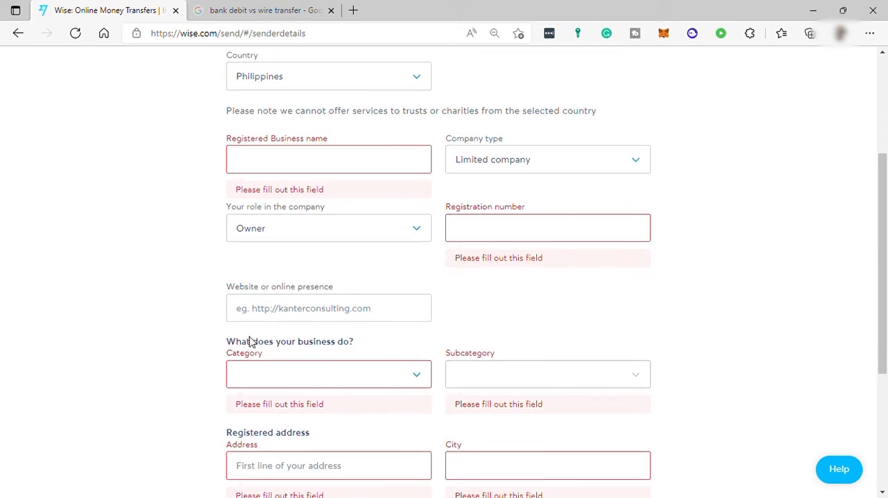
{"action": "scroll", "scroll_direction": "down", "scroll_amount": 3}
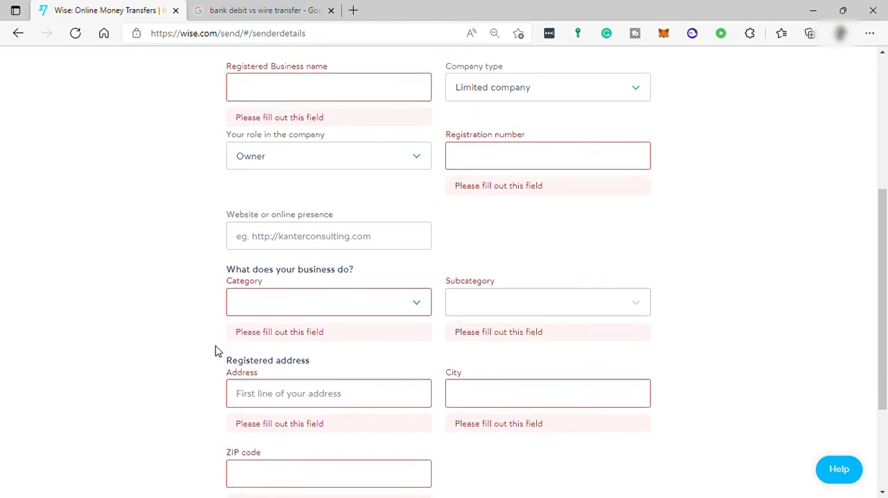
{"action": "scroll", "scroll_direction": "down", "scroll_amount": 3}
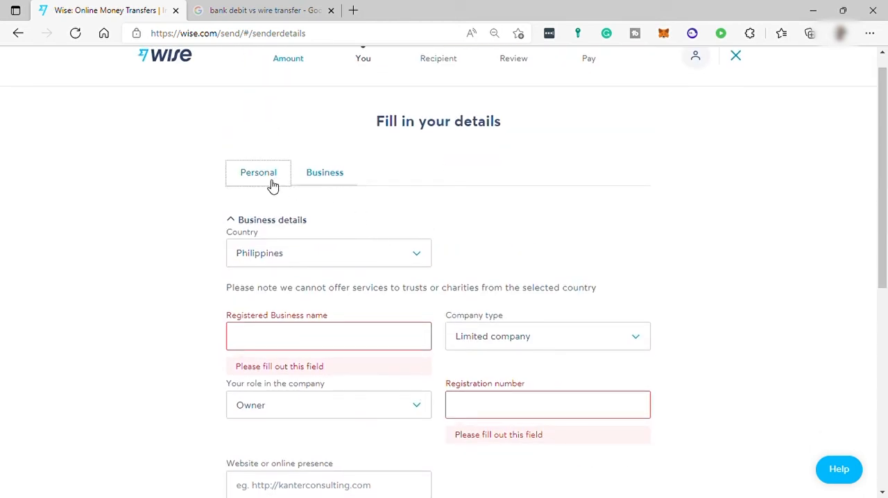
{"action": "left_click", "coordinate": [258, 172]}
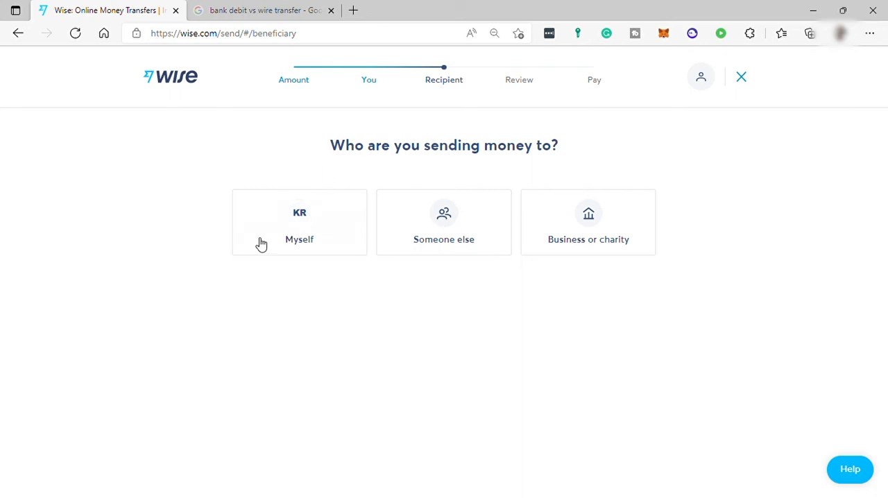
{"action": "mouse_move", "coordinate": [340, 239]}
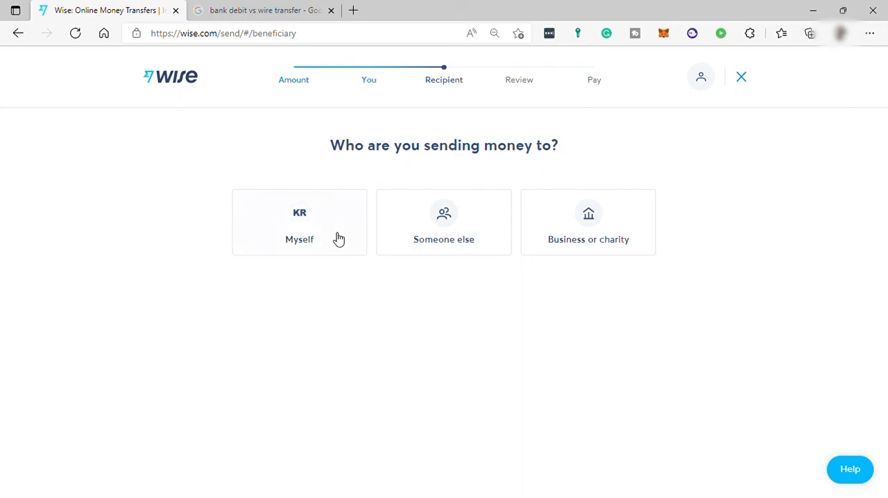
{"action": "mouse_move", "coordinate": [549, 258]}
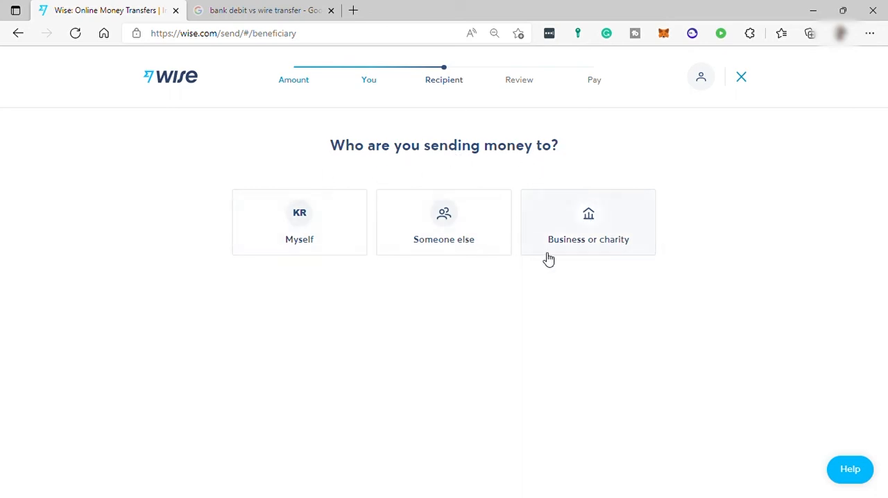
{"action": "mouse_move", "coordinate": [493, 238]}
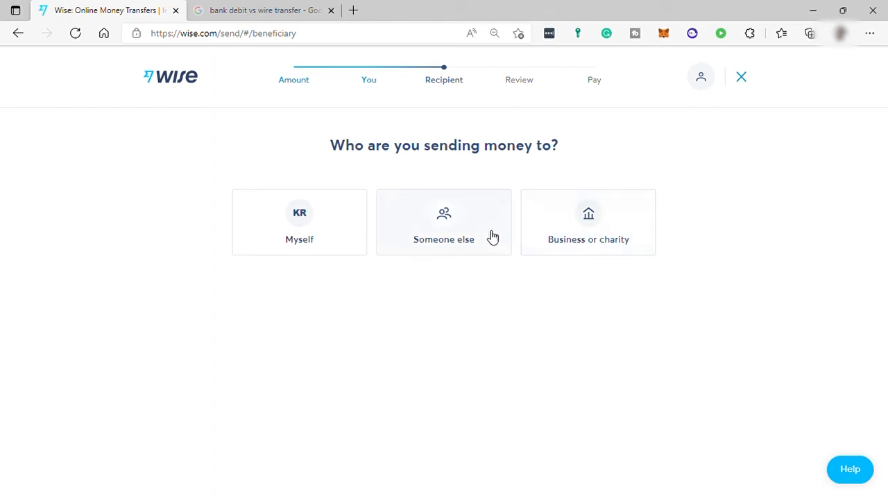
Choose Someone else as the recipient on the Who are you sending money to? page
{"action": "left_click", "coordinate": [444, 222]}
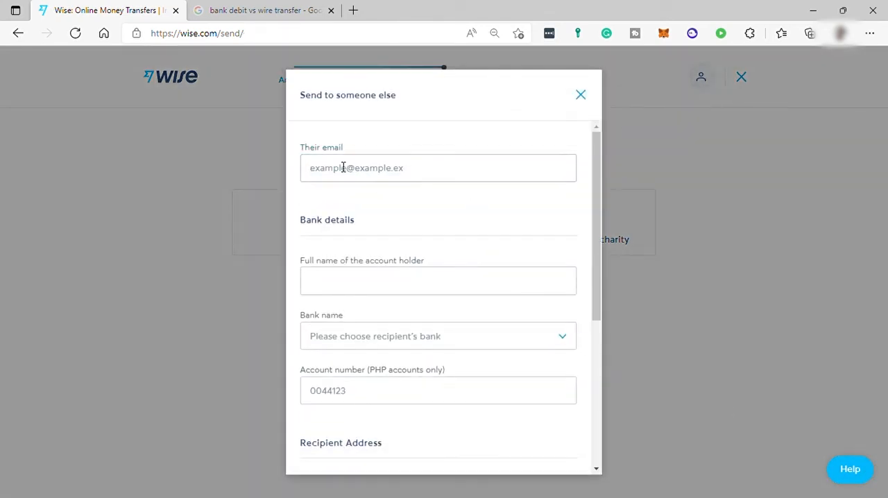
Scroll through the Send to someone else form's bank details and address fields
{"action": "scroll", "scroll_direction": "down", "scroll_amount": 3}
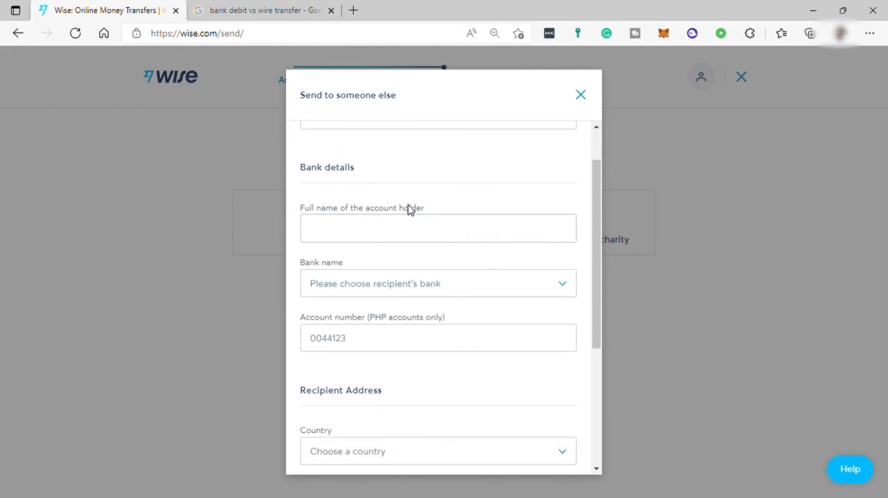
{"action": "mouse_move", "coordinate": [356, 269]}
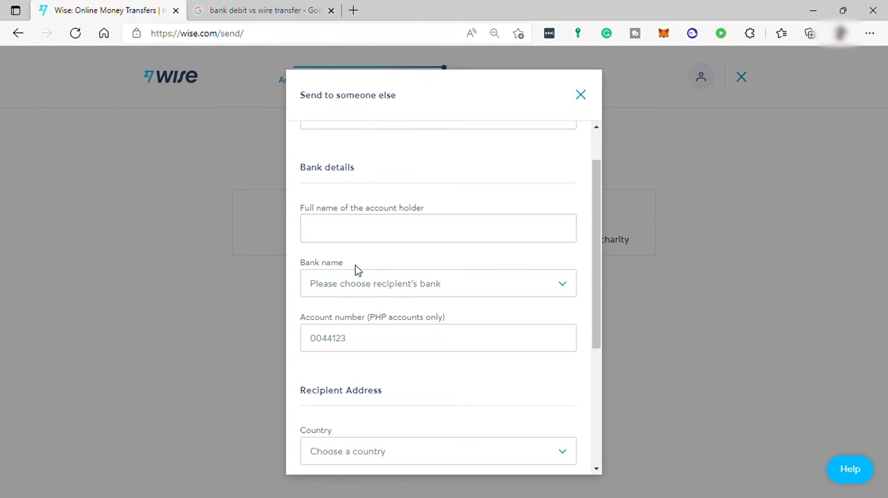
{"action": "scroll", "scroll_direction": "down", "scroll_amount": 3}
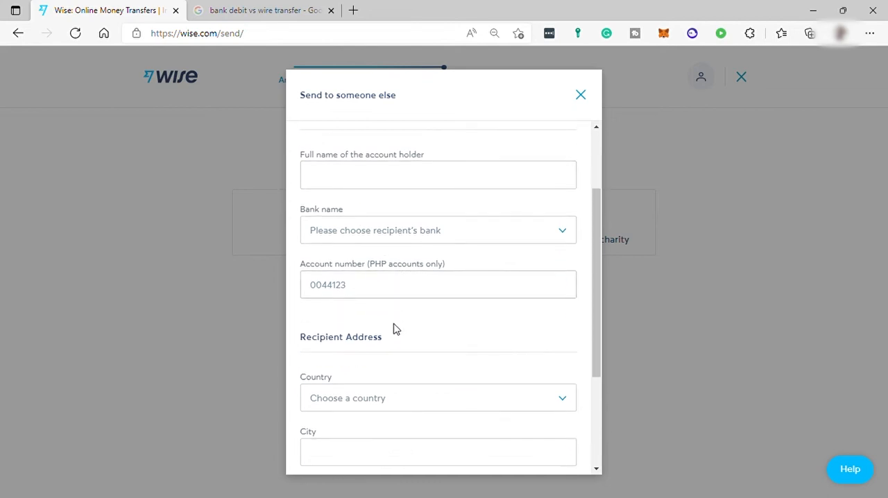
{"action": "scroll", "scroll_direction": "down", "scroll_amount": 3}
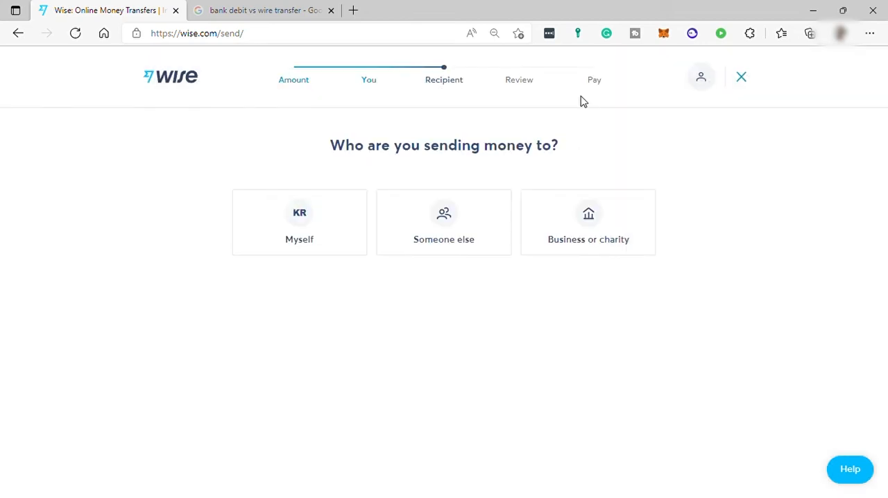
{"action": "left_click", "coordinate": [588, 222]}
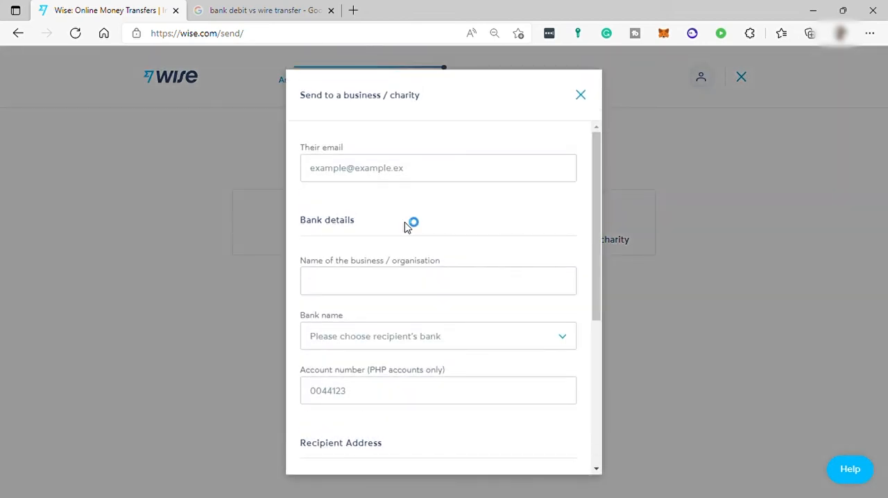
{"action": "left_click", "coordinate": [438, 280]}
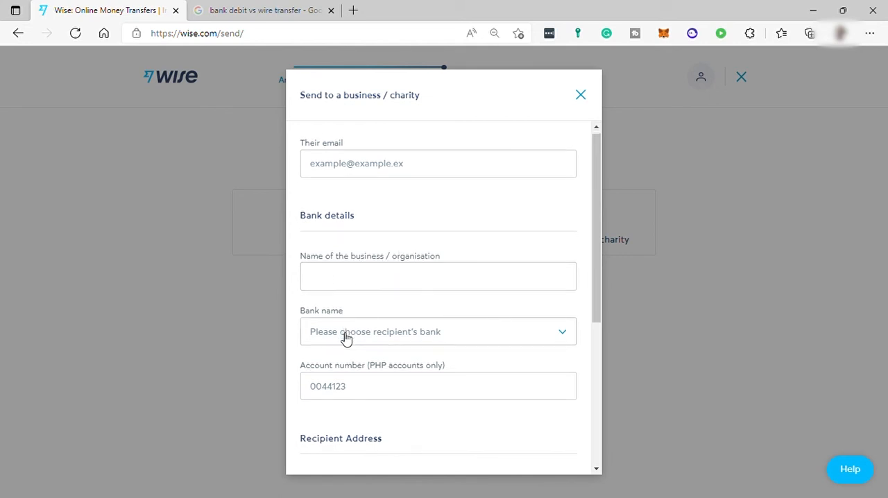
{"action": "scroll", "scroll_direction": "down", "scroll_amount": 3}
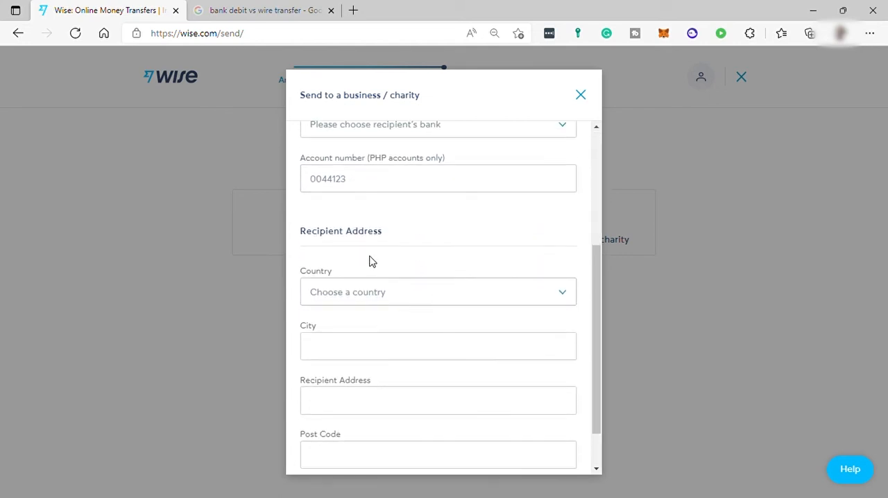
{"action": "scroll", "scroll_direction": "down", "scroll_amount": 3}
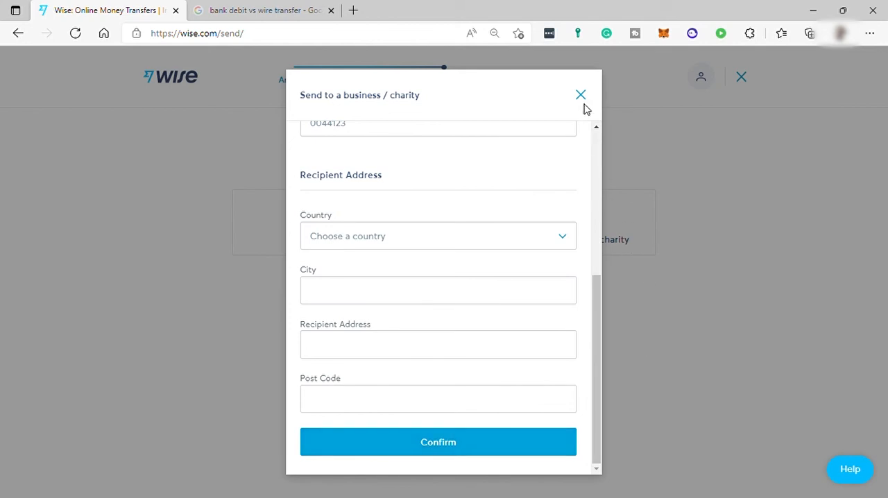
{"action": "left_click", "coordinate": [580, 94]}
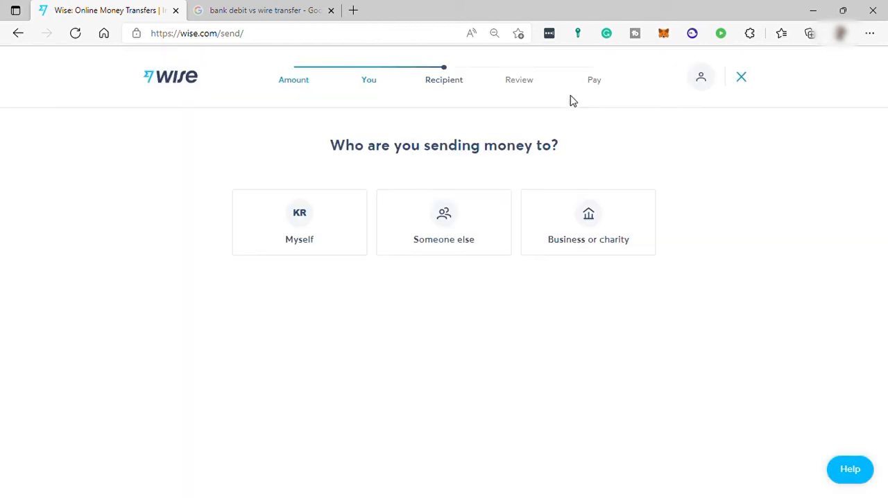
{"action": "mouse_move", "coordinate": [494, 227]}
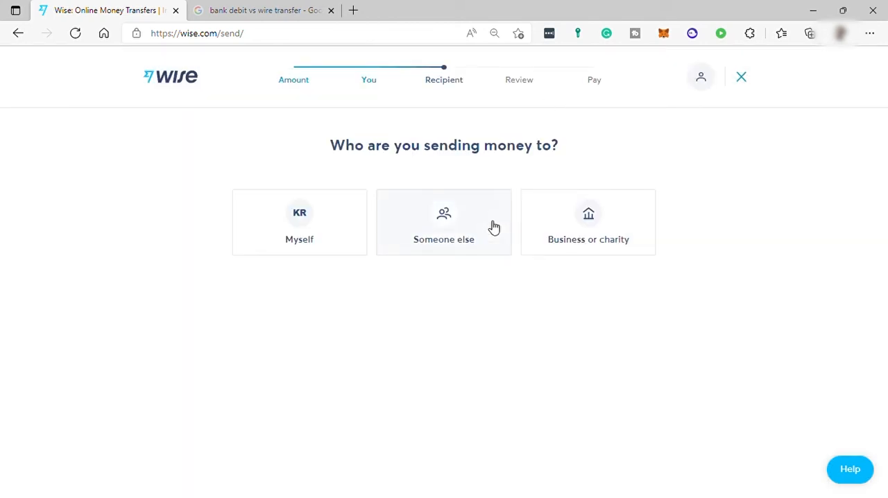
{"action": "mouse_move", "coordinate": [548, 73]}
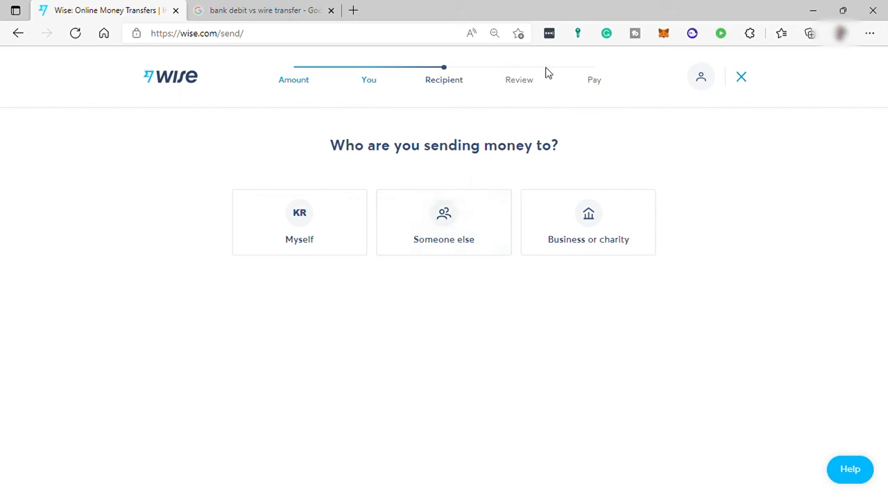
{"action": "mouse_move", "coordinate": [522, 91]}
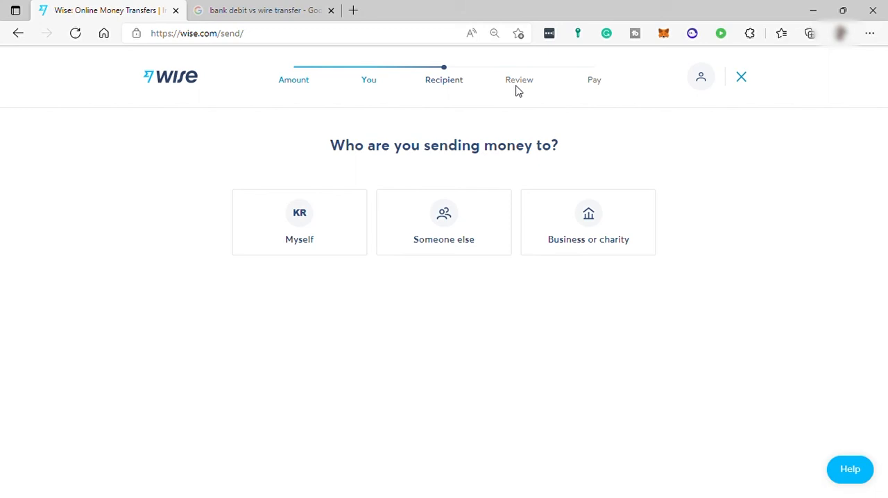
{"action": "mouse_move", "coordinate": [601, 104]}
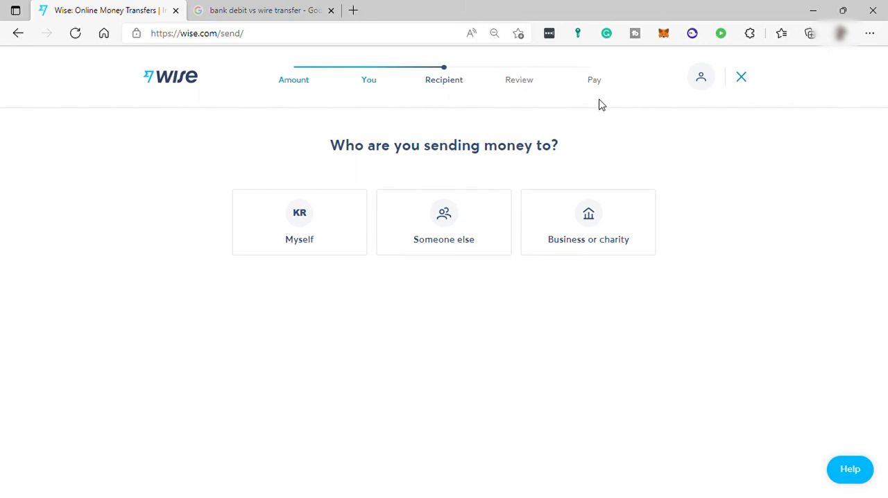
{"action": "mouse_move", "coordinate": [595, 93]}
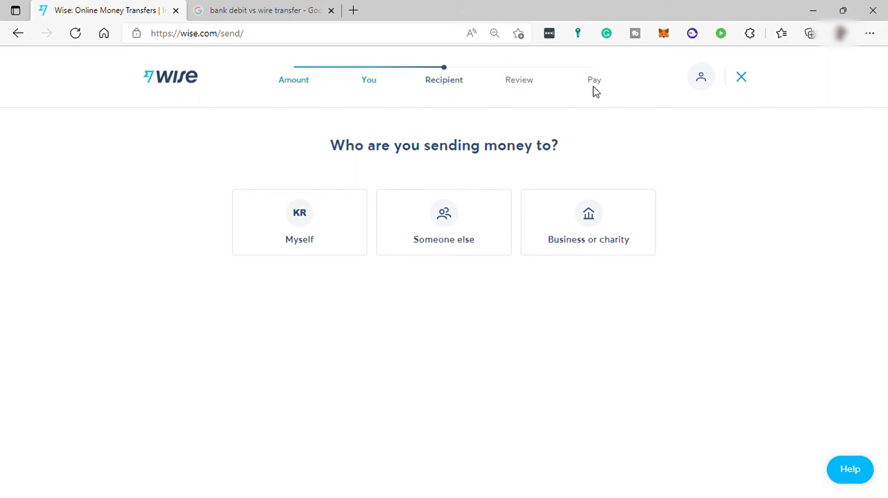
{"action": "mouse_move", "coordinate": [599, 83]}
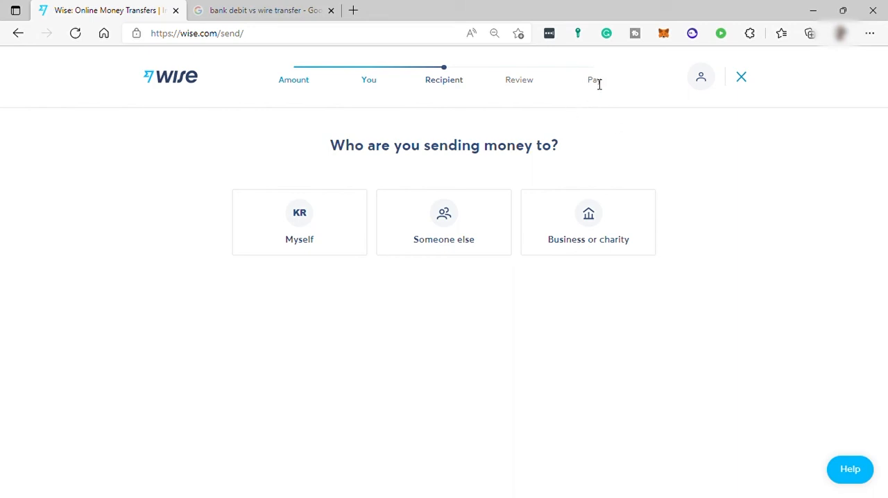
{"action": "mouse_move", "coordinate": [606, 106]}
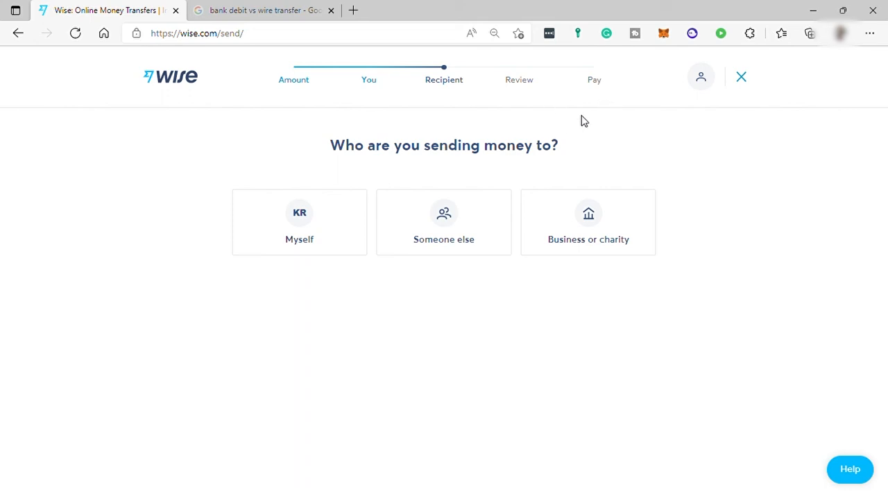
{"action": "mouse_move", "coordinate": [619, 109]}
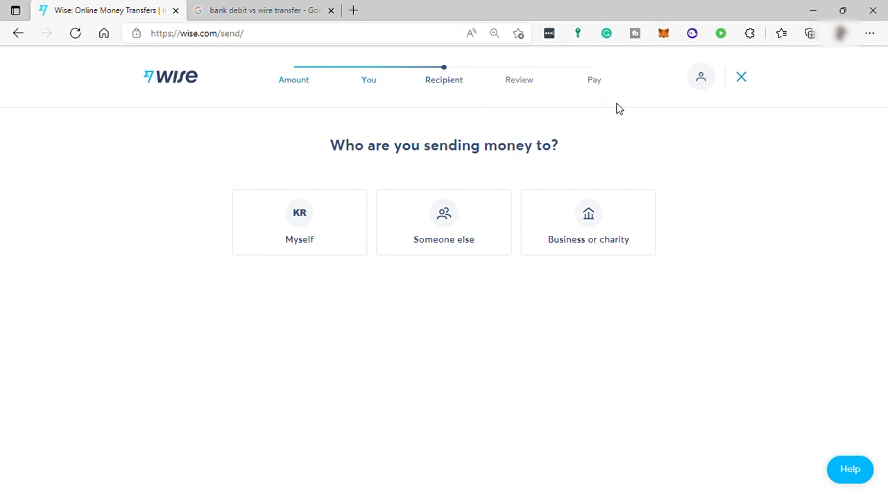
{"action": "mouse_move", "coordinate": [614, 67]}
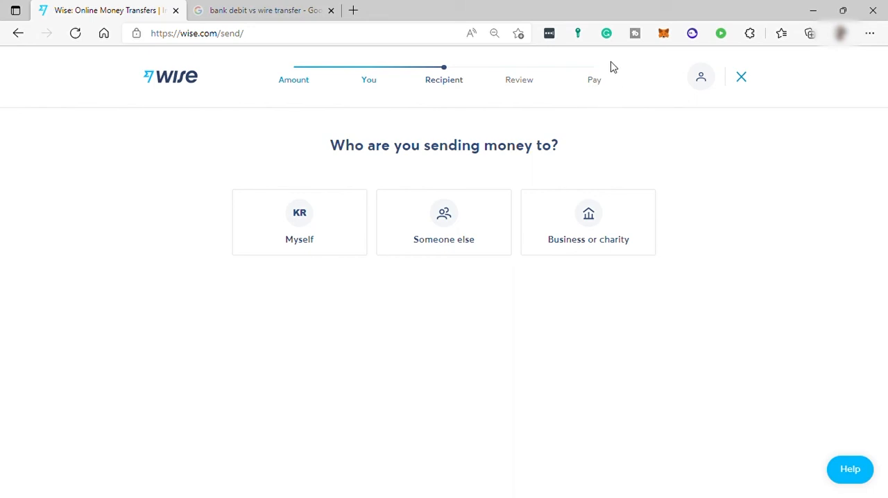
{"action": "mouse_move", "coordinate": [601, 106]}
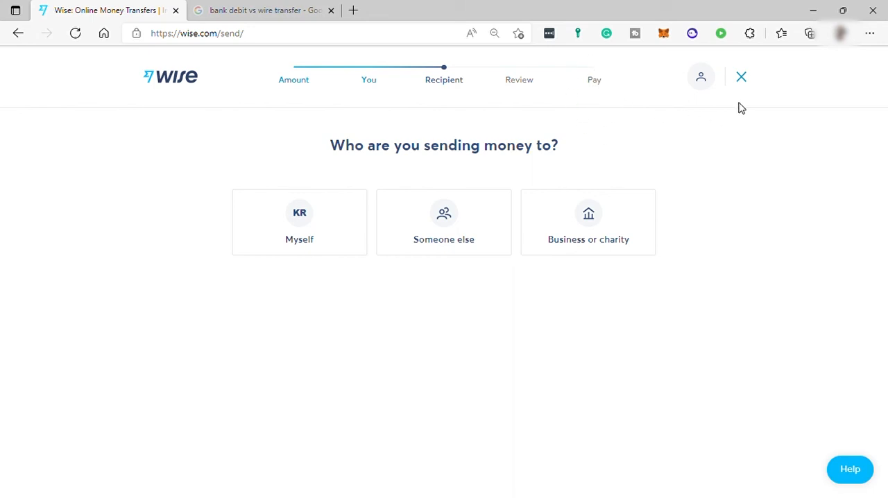
{"action": "mouse_move", "coordinate": [741, 84]}
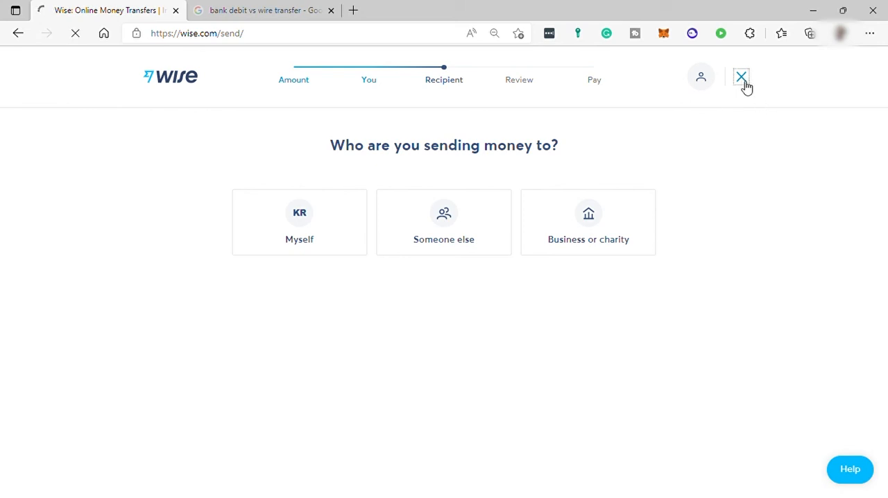
{"action": "left_click", "coordinate": [741, 77]}
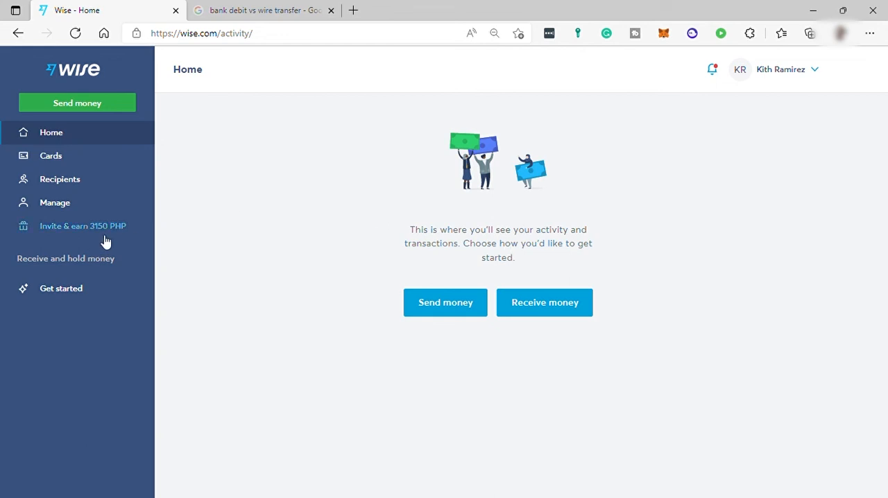
{"action": "mouse_move", "coordinate": [478, 266]}
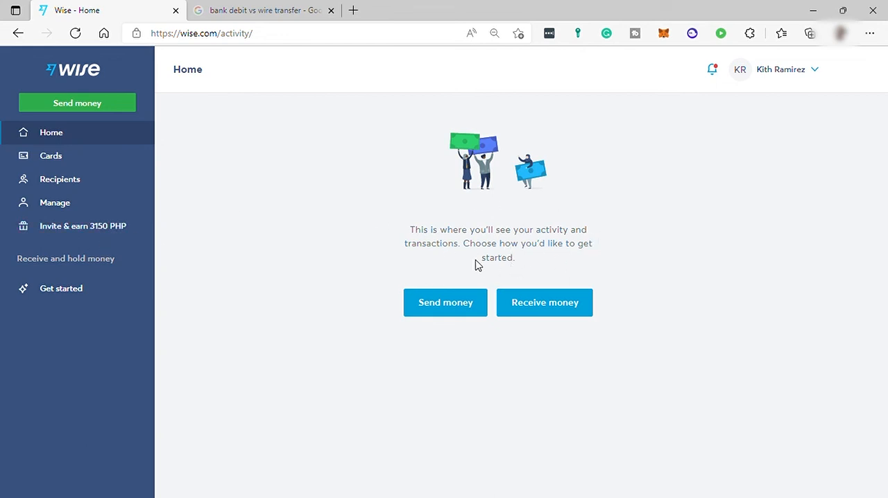
{"action": "mouse_move", "coordinate": [517, 242]}
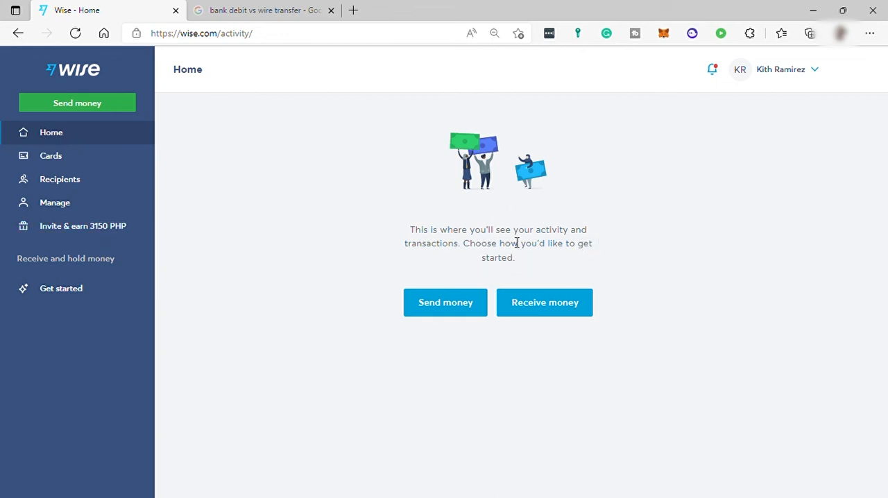
{"action": "mouse_move", "coordinate": [51, 155]}
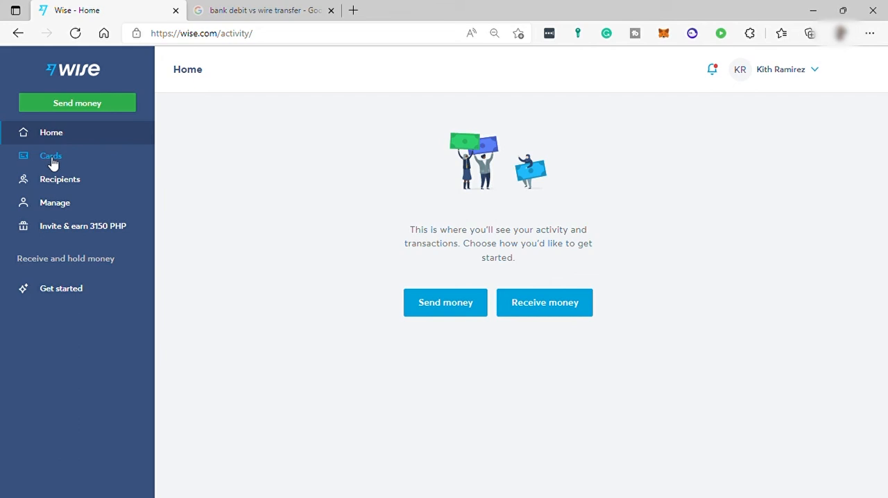
Open Recipients from the left sidebar
{"action": "left_click", "coordinate": [60, 179]}
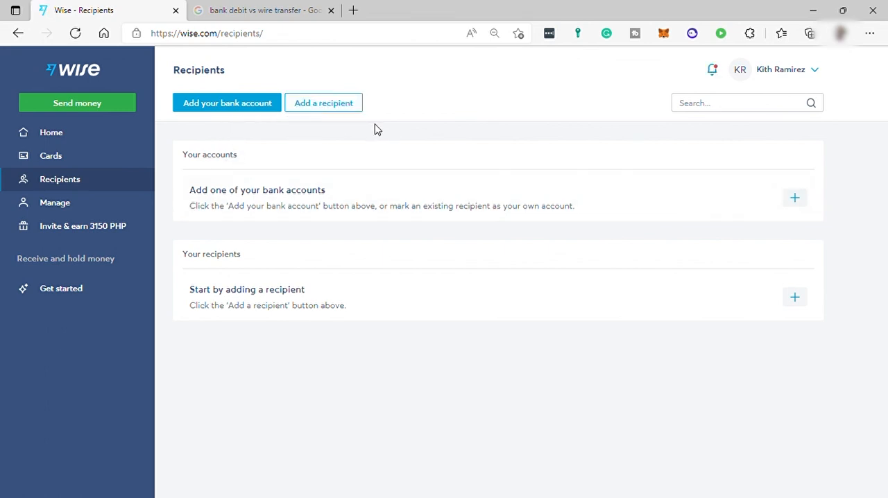
{"action": "mouse_move", "coordinate": [55, 203]}
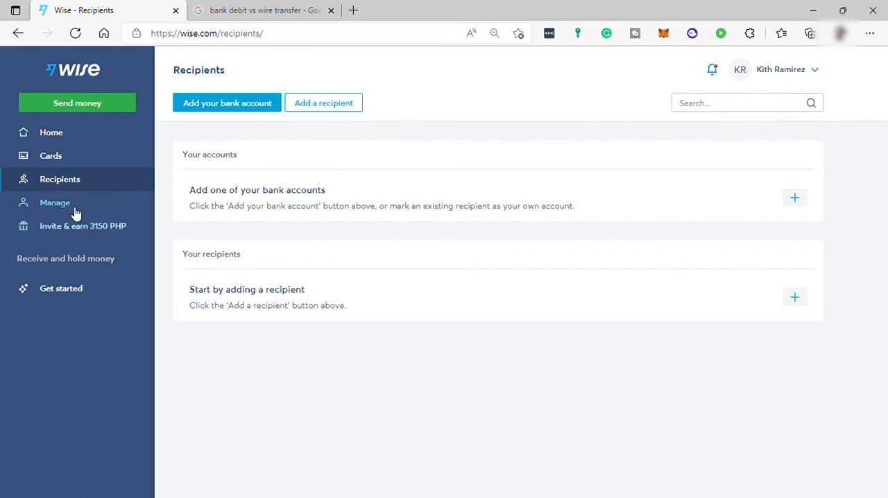
Open the Account page and scroll through account details, direct debits, scheduled transfers and statements
{"action": "left_click", "coordinate": [54, 202]}
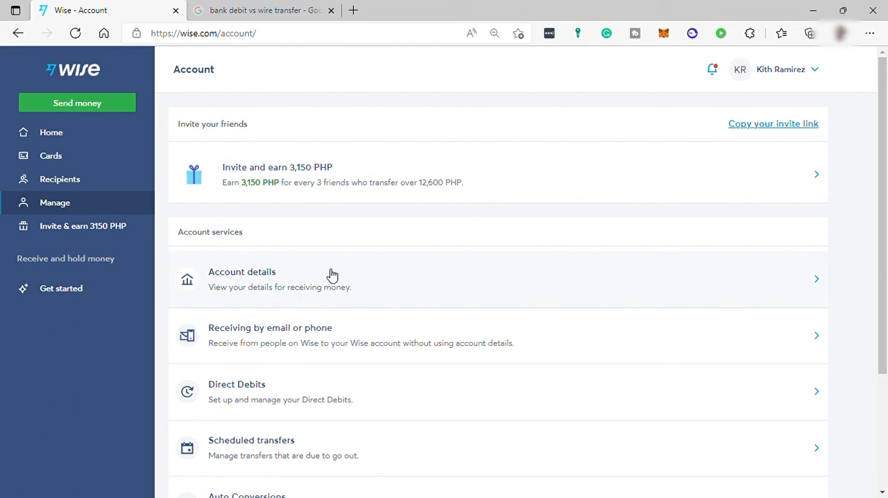
{"action": "mouse_move", "coordinate": [257, 292]}
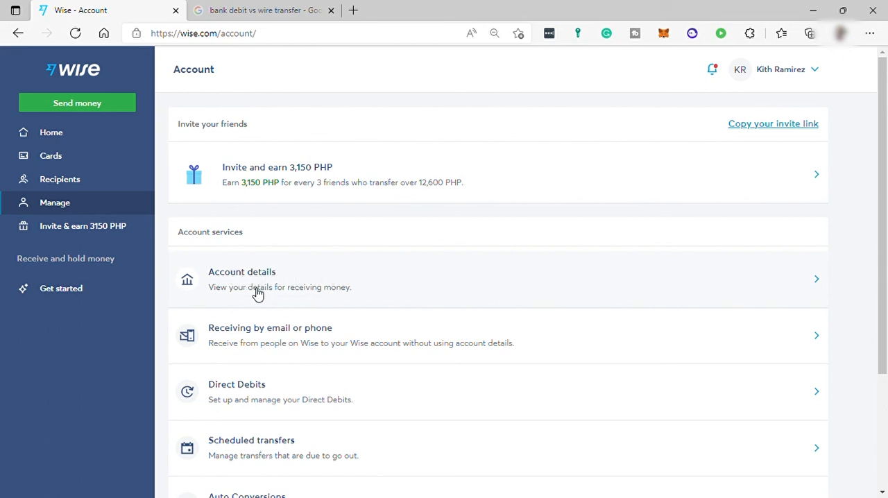
{"action": "mouse_move", "coordinate": [340, 339]}
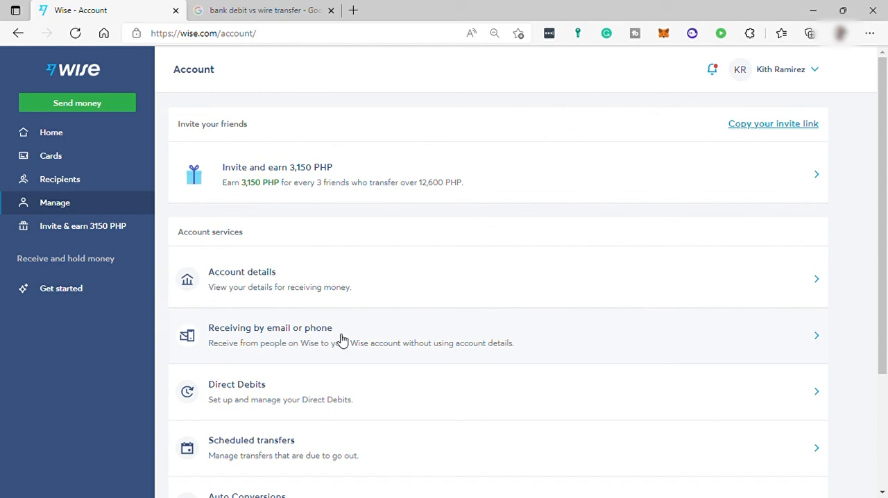
{"action": "mouse_move", "coordinate": [379, 341]}
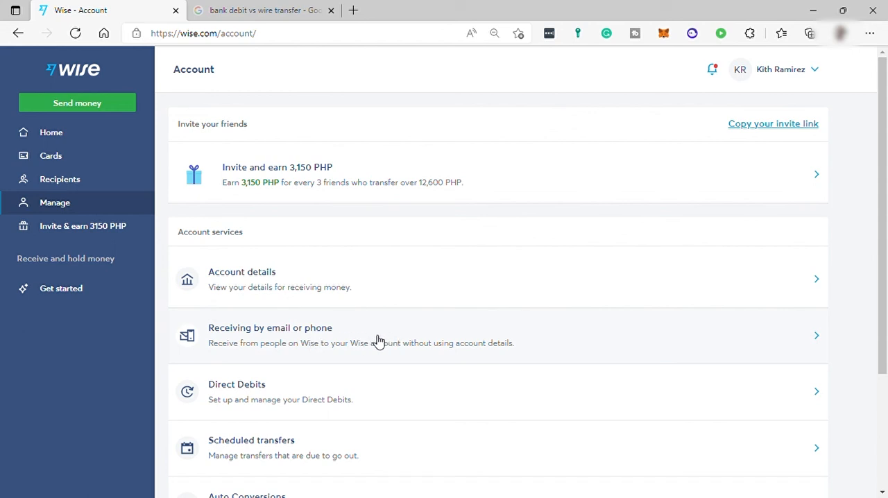
{"action": "mouse_move", "coordinate": [386, 341]}
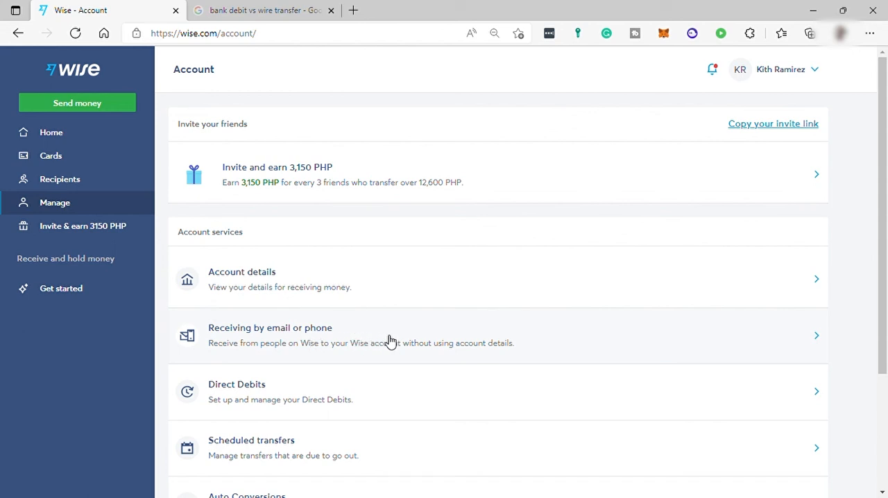
{"action": "mouse_move", "coordinate": [373, 334]}
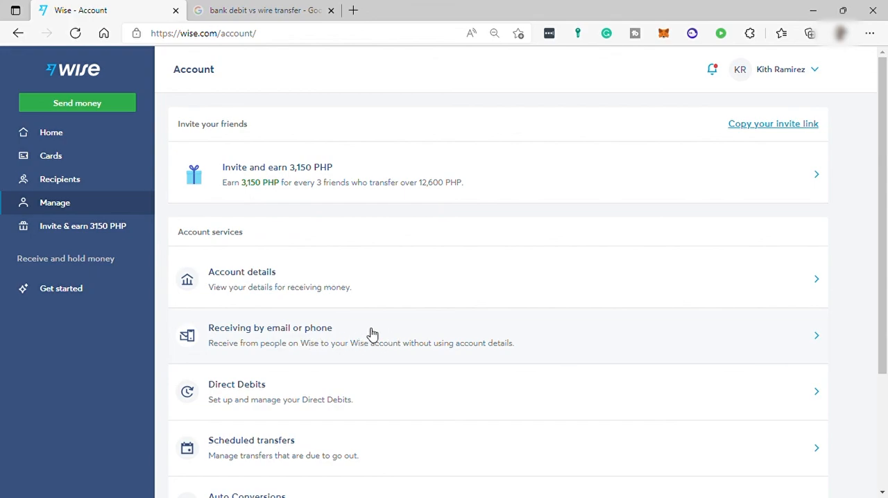
{"action": "scroll", "scroll_direction": "down", "scroll_amount": 3}
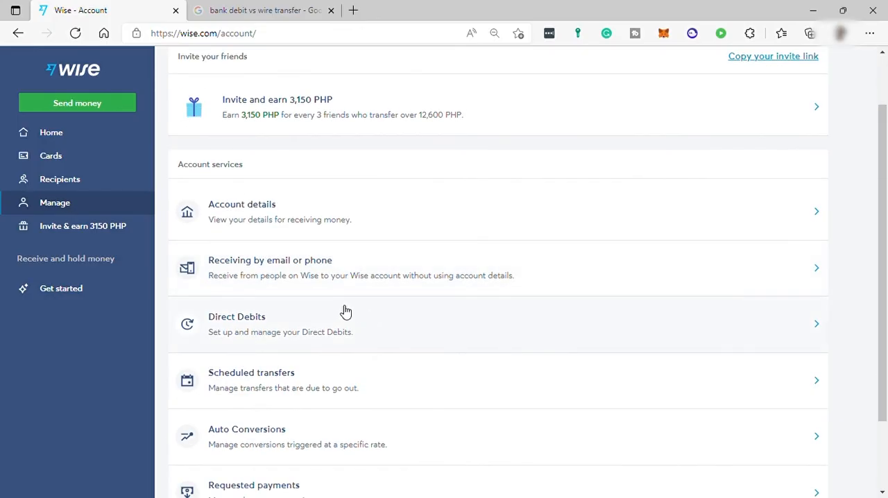
{"action": "mouse_move", "coordinate": [318, 337]}
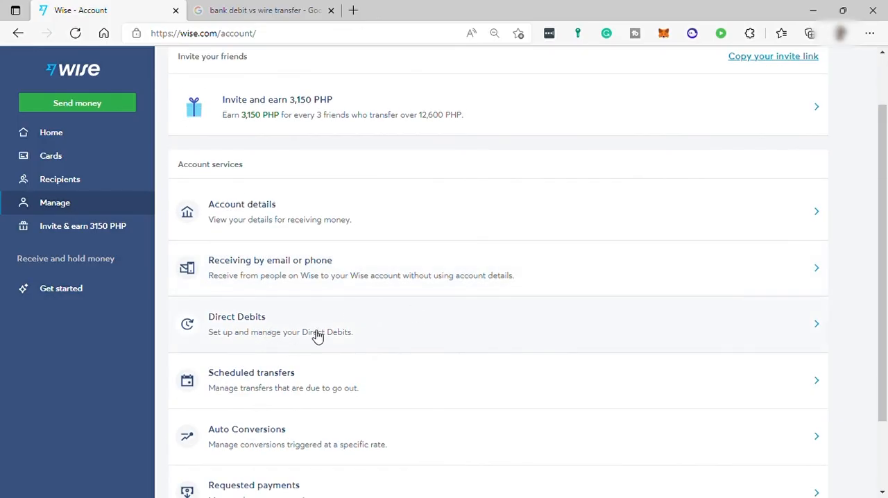
{"action": "scroll", "scroll_direction": "down", "scroll_amount": 3}
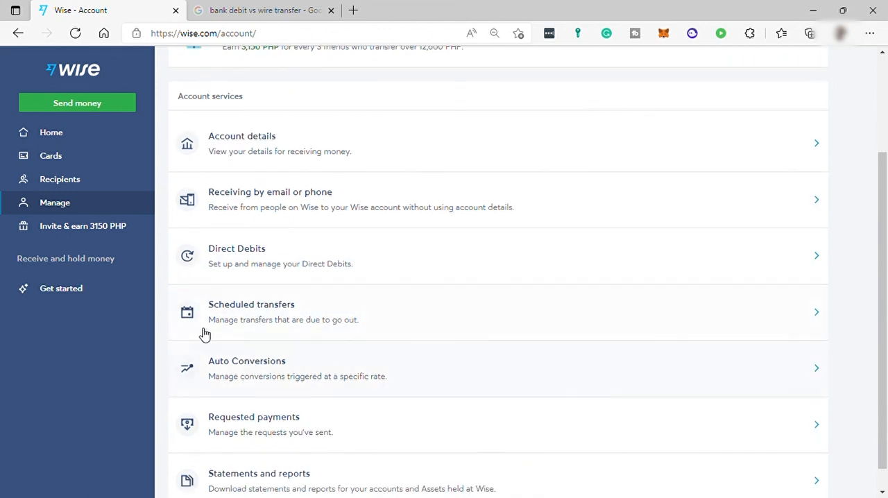
{"action": "mouse_move", "coordinate": [347, 332]}
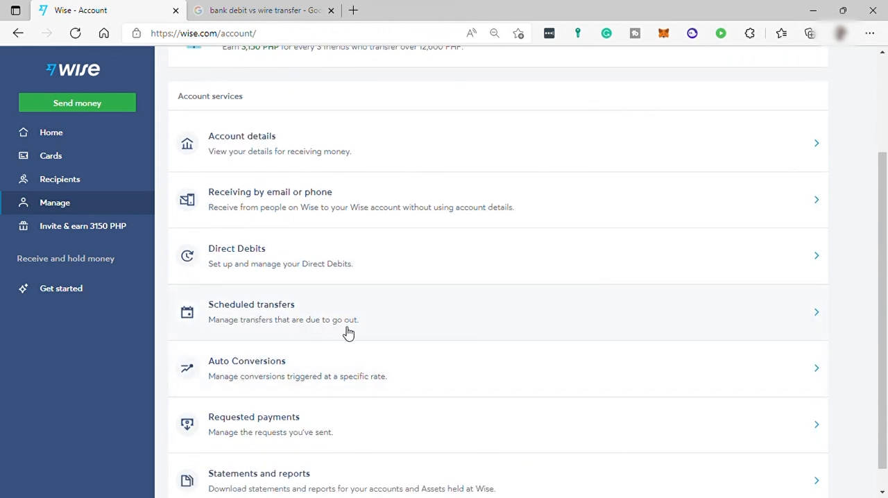
{"action": "scroll", "scroll_direction": "down", "scroll_amount": 3}
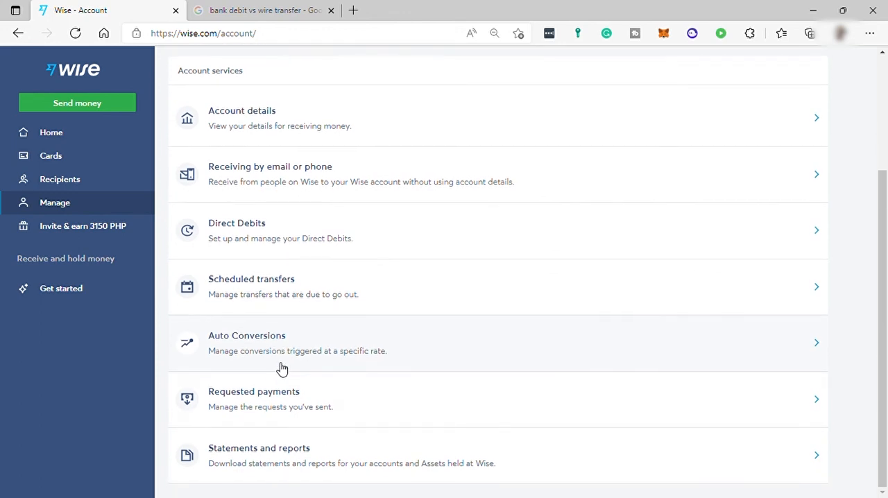
{"action": "mouse_move", "coordinate": [365, 418]}
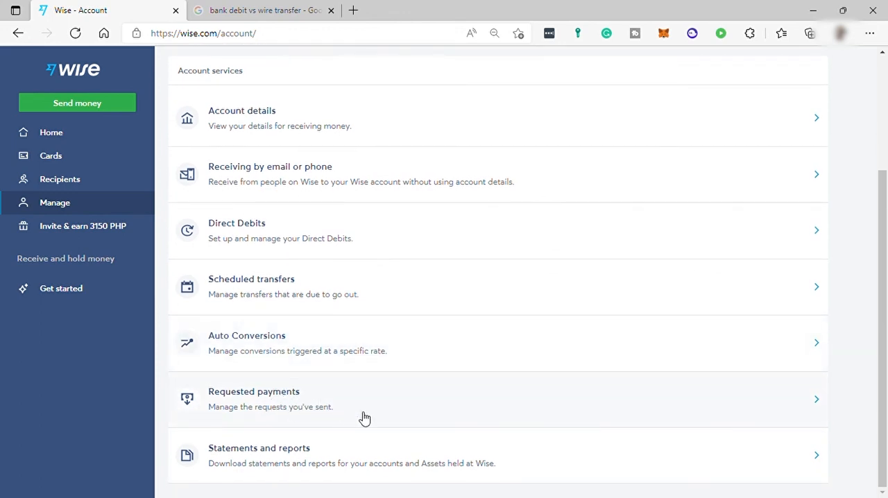
{"action": "mouse_move", "coordinate": [271, 451]}
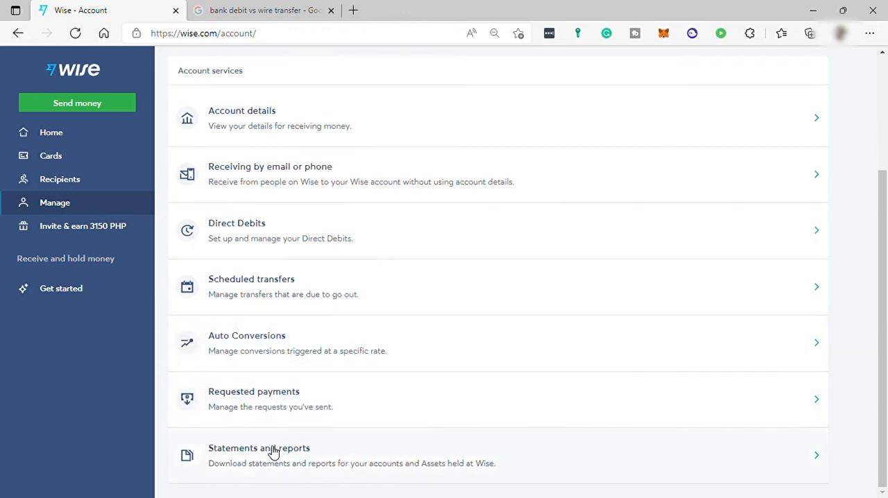
{"action": "mouse_move", "coordinate": [291, 463]}
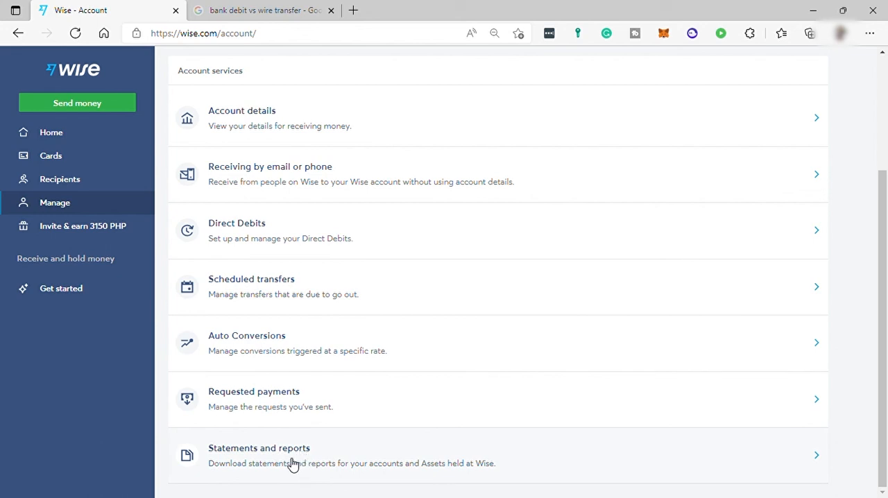
{"action": "mouse_move", "coordinate": [329, 463]}
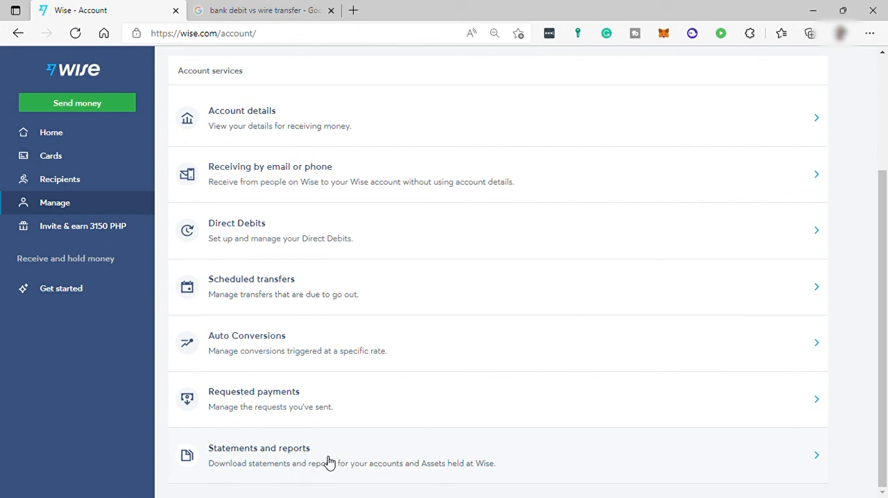
{"action": "left_click", "coordinate": [773, 69]}
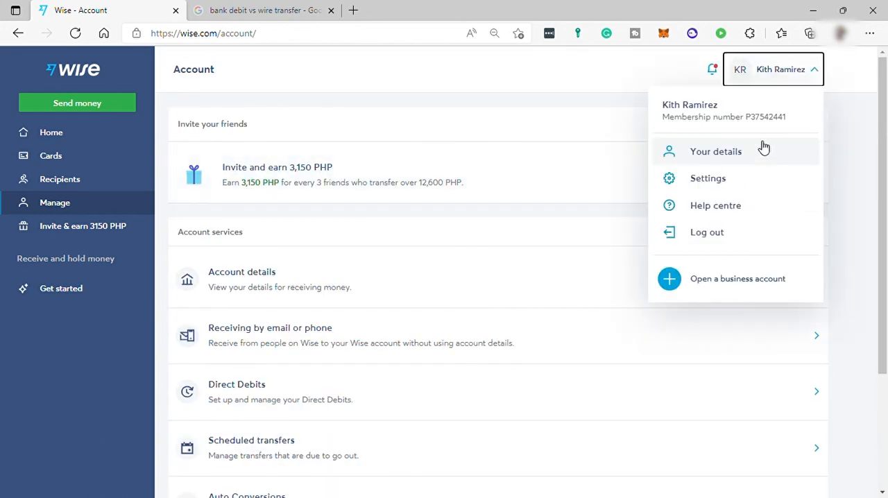
{"action": "mouse_move", "coordinate": [729, 186]}
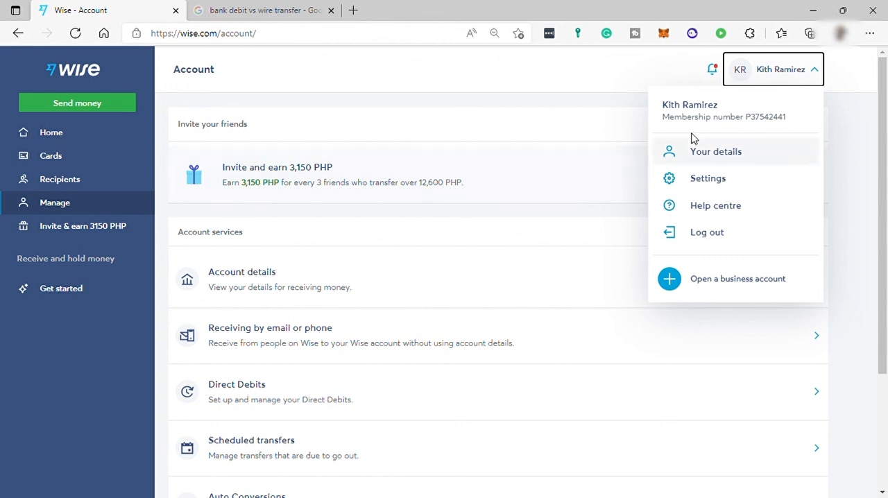
{"action": "mouse_move", "coordinate": [25, 104]}
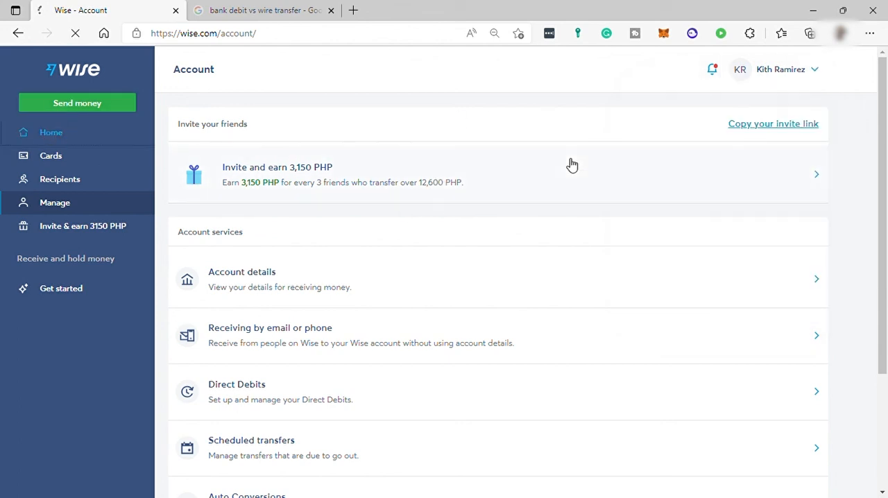
Go back to the Home page and begin a new transfer with Send money
{"action": "left_click", "coordinate": [51, 132]}
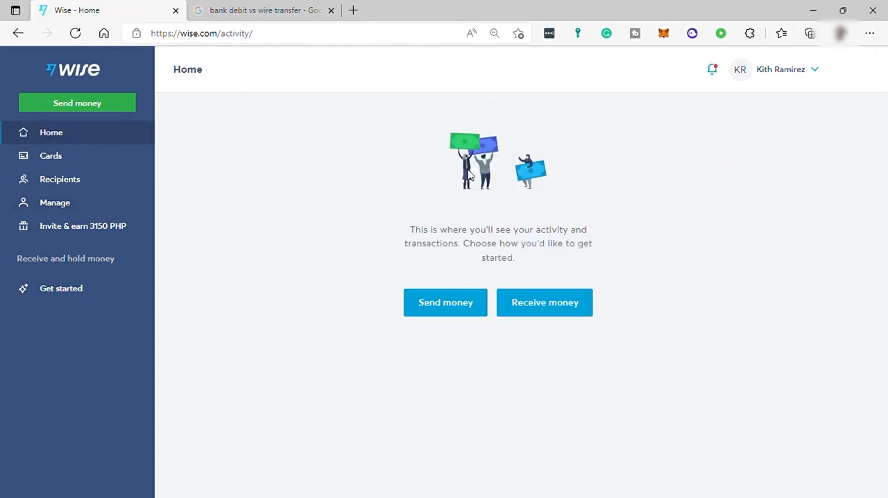
{"action": "mouse_move", "coordinate": [831, 93]}
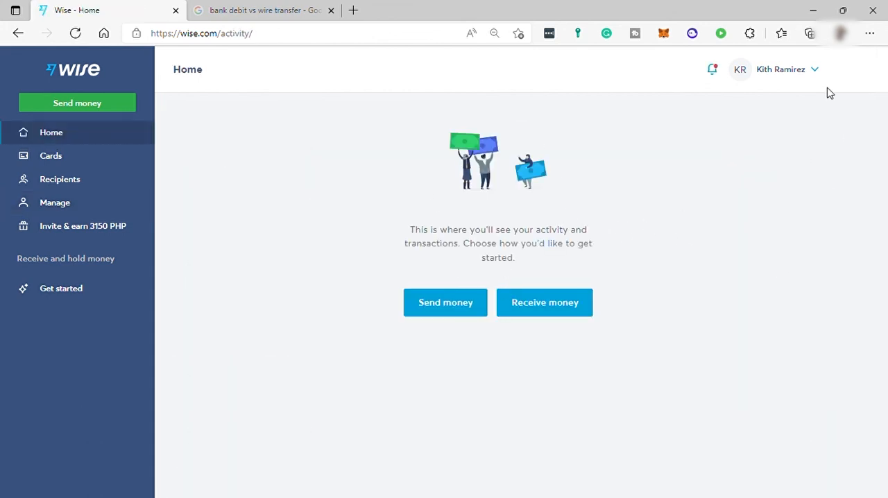
{"action": "mouse_move", "coordinate": [373, 340]}
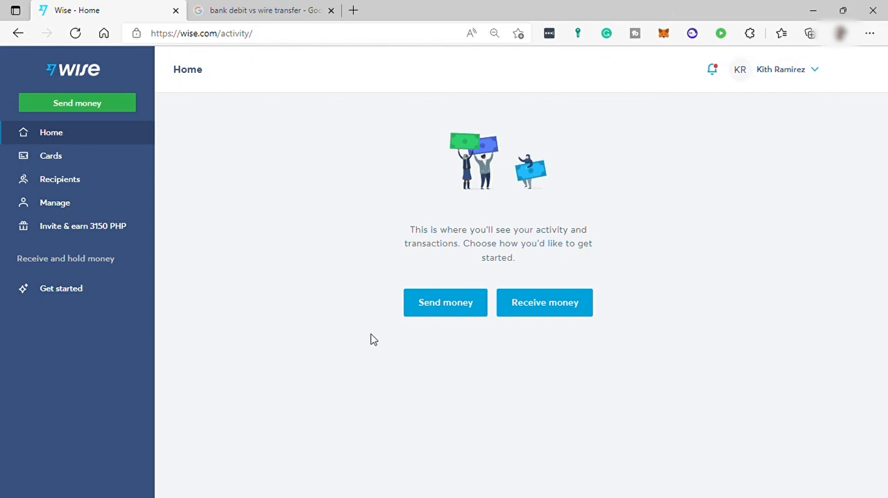
{"action": "mouse_move", "coordinate": [184, 220]}
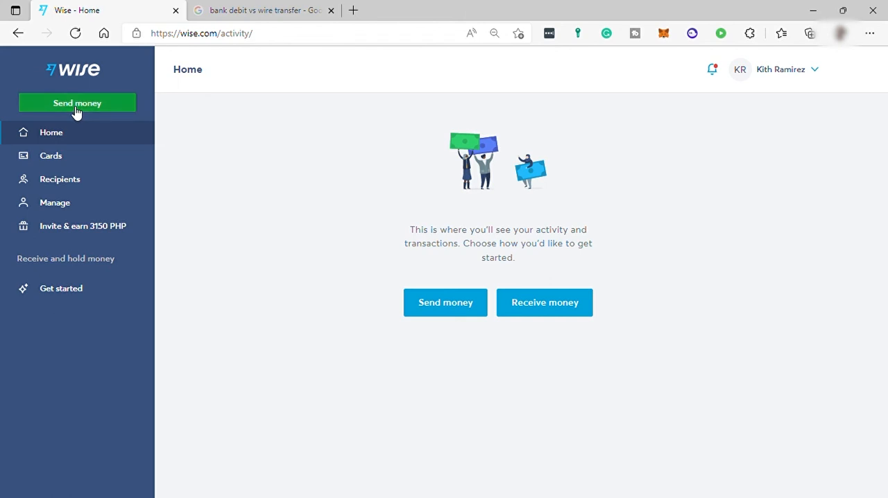
{"action": "left_click", "coordinate": [76, 102]}
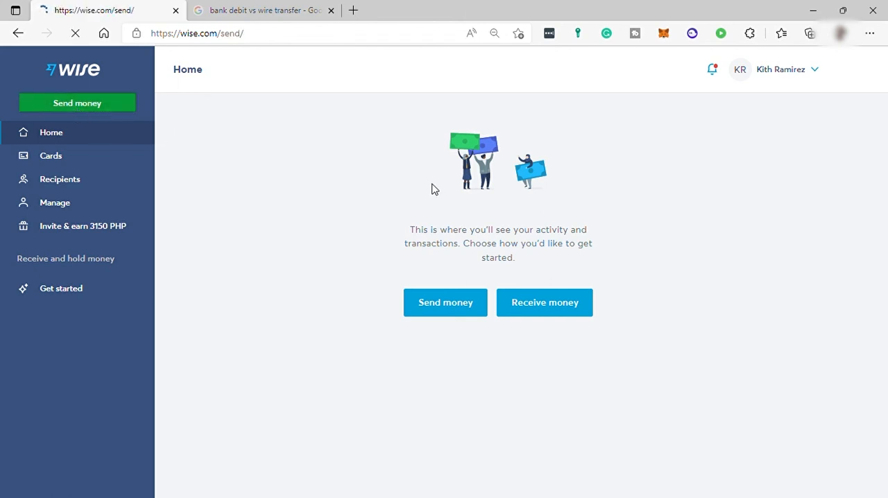